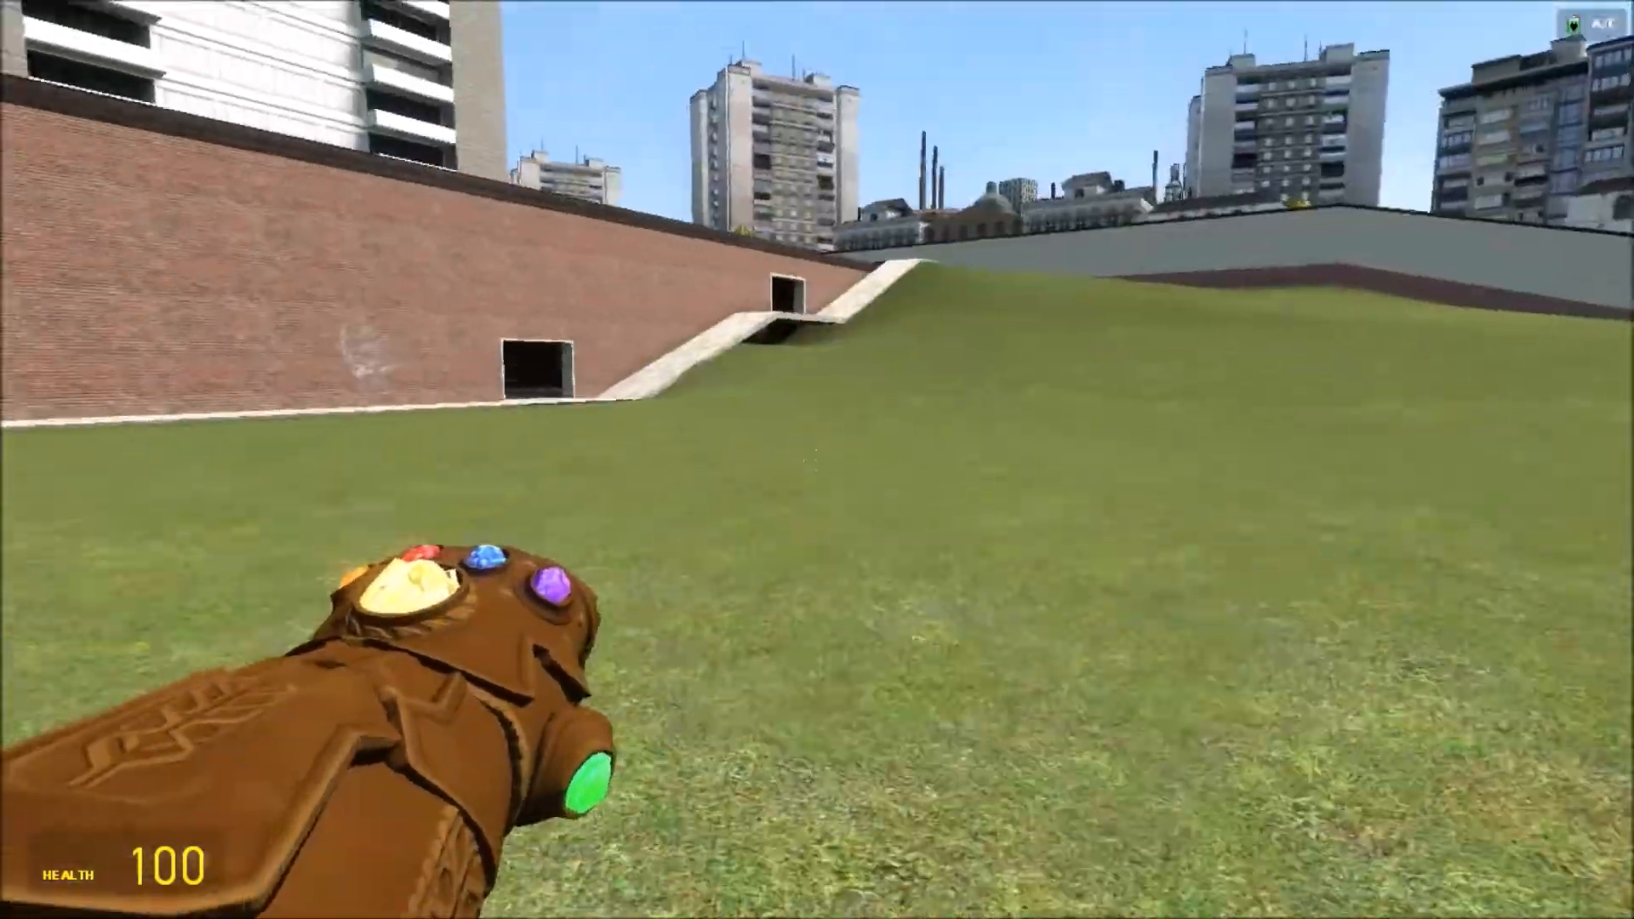
pyautogui.moveTo(817, 459)
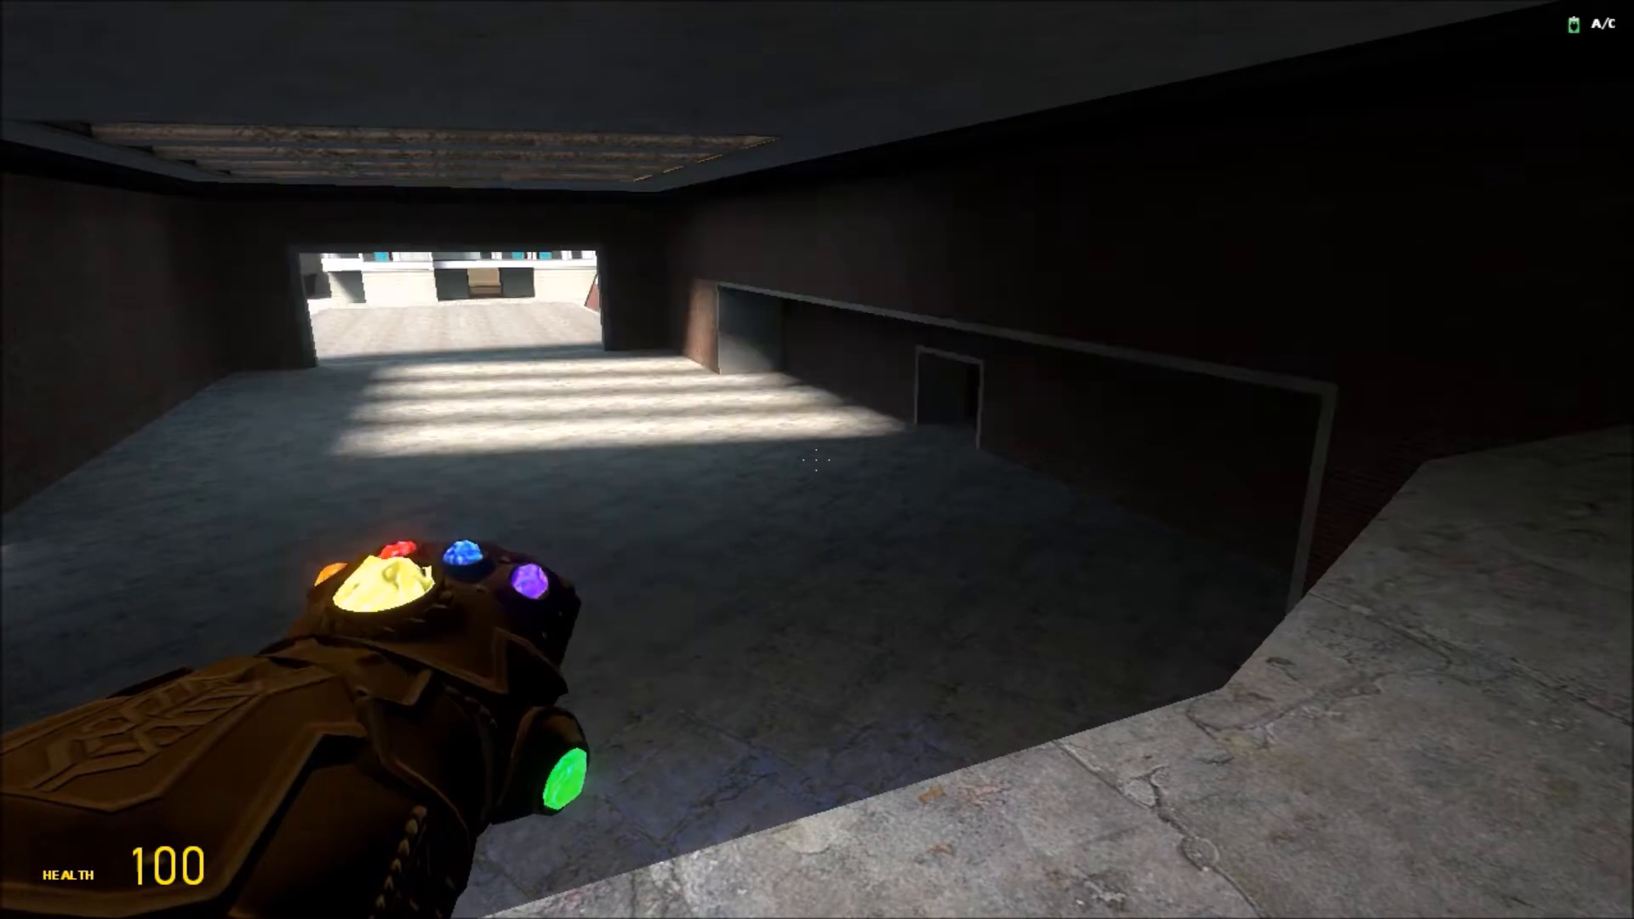
# Browse the gauntlet's stone wheel and the Soul stone ability list from inside the tunnel.
pyautogui.press('r')
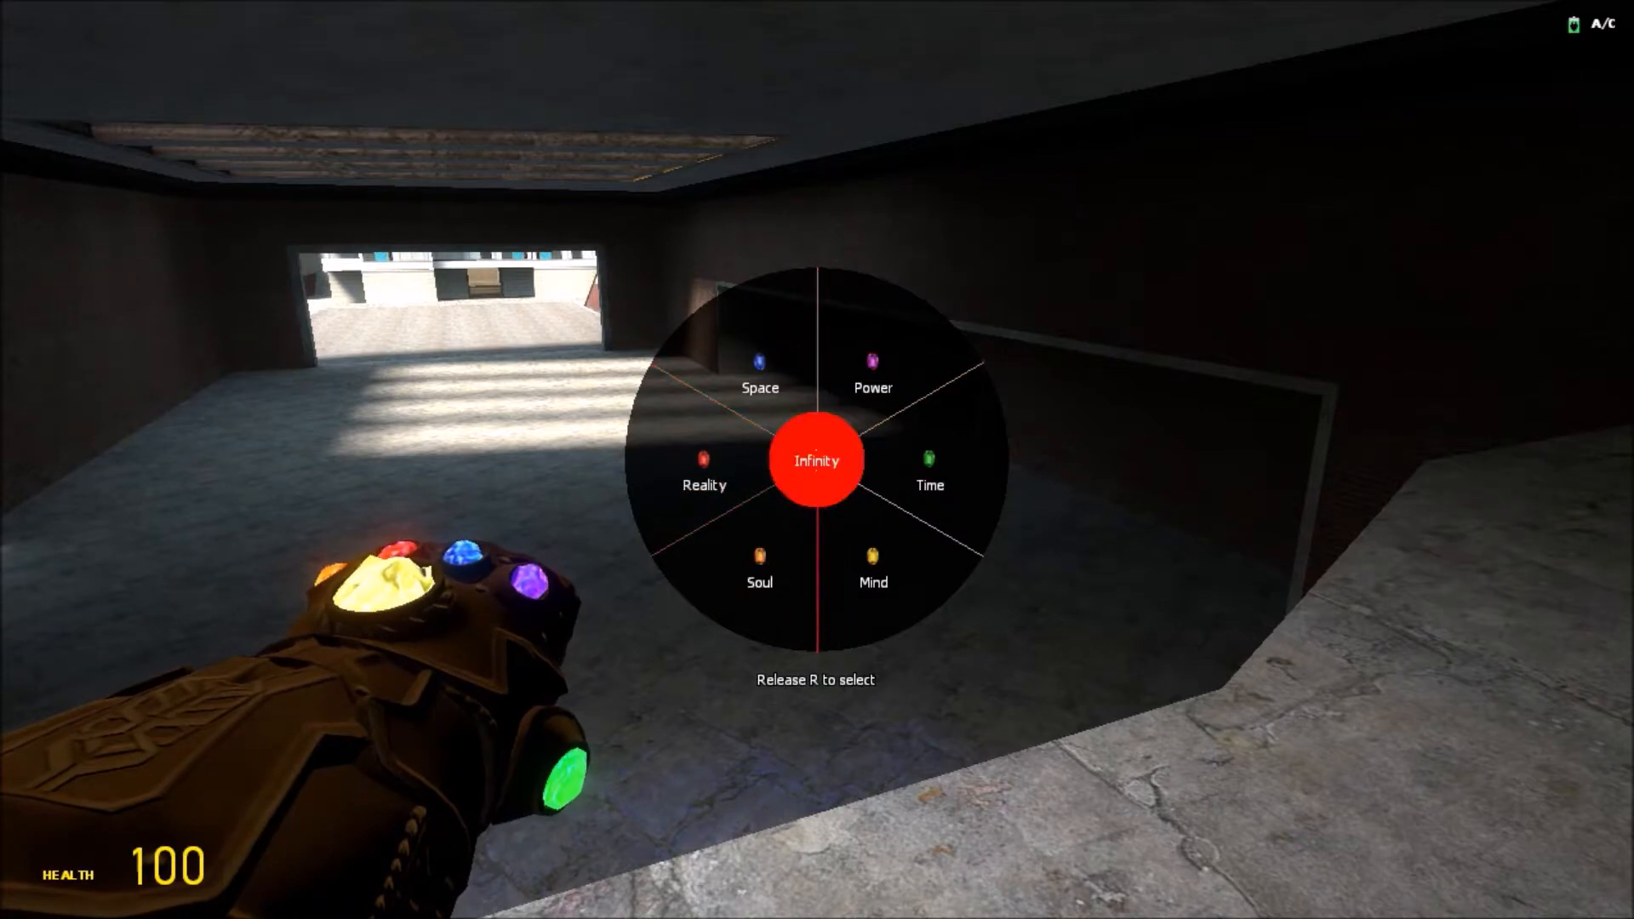
pyautogui.press('r')
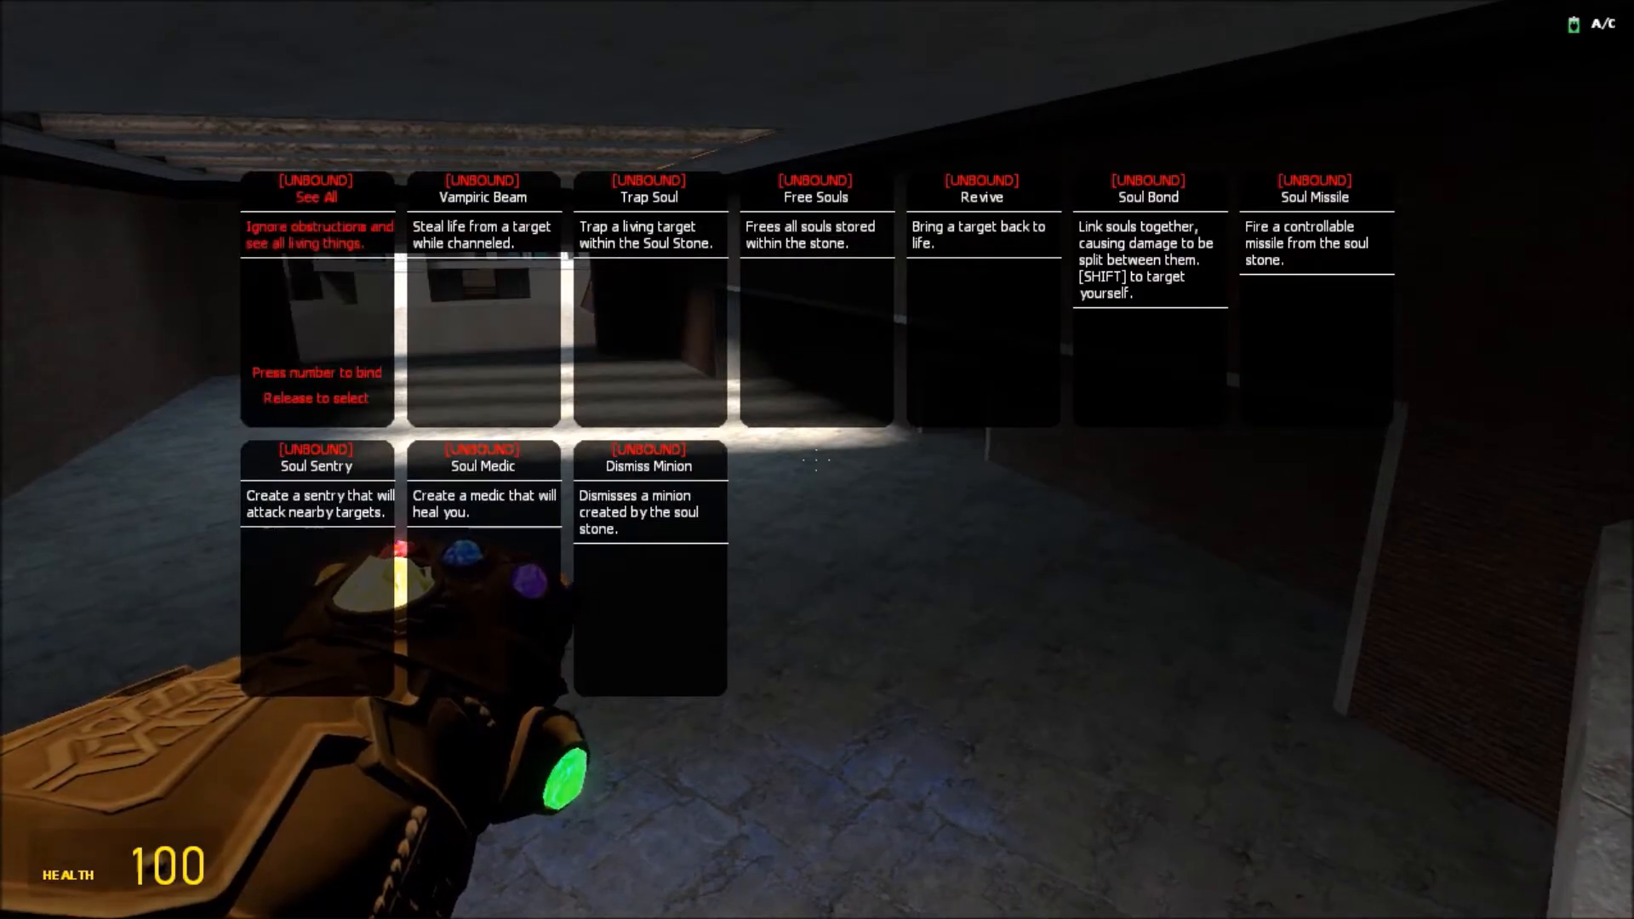
pyautogui.press('1')
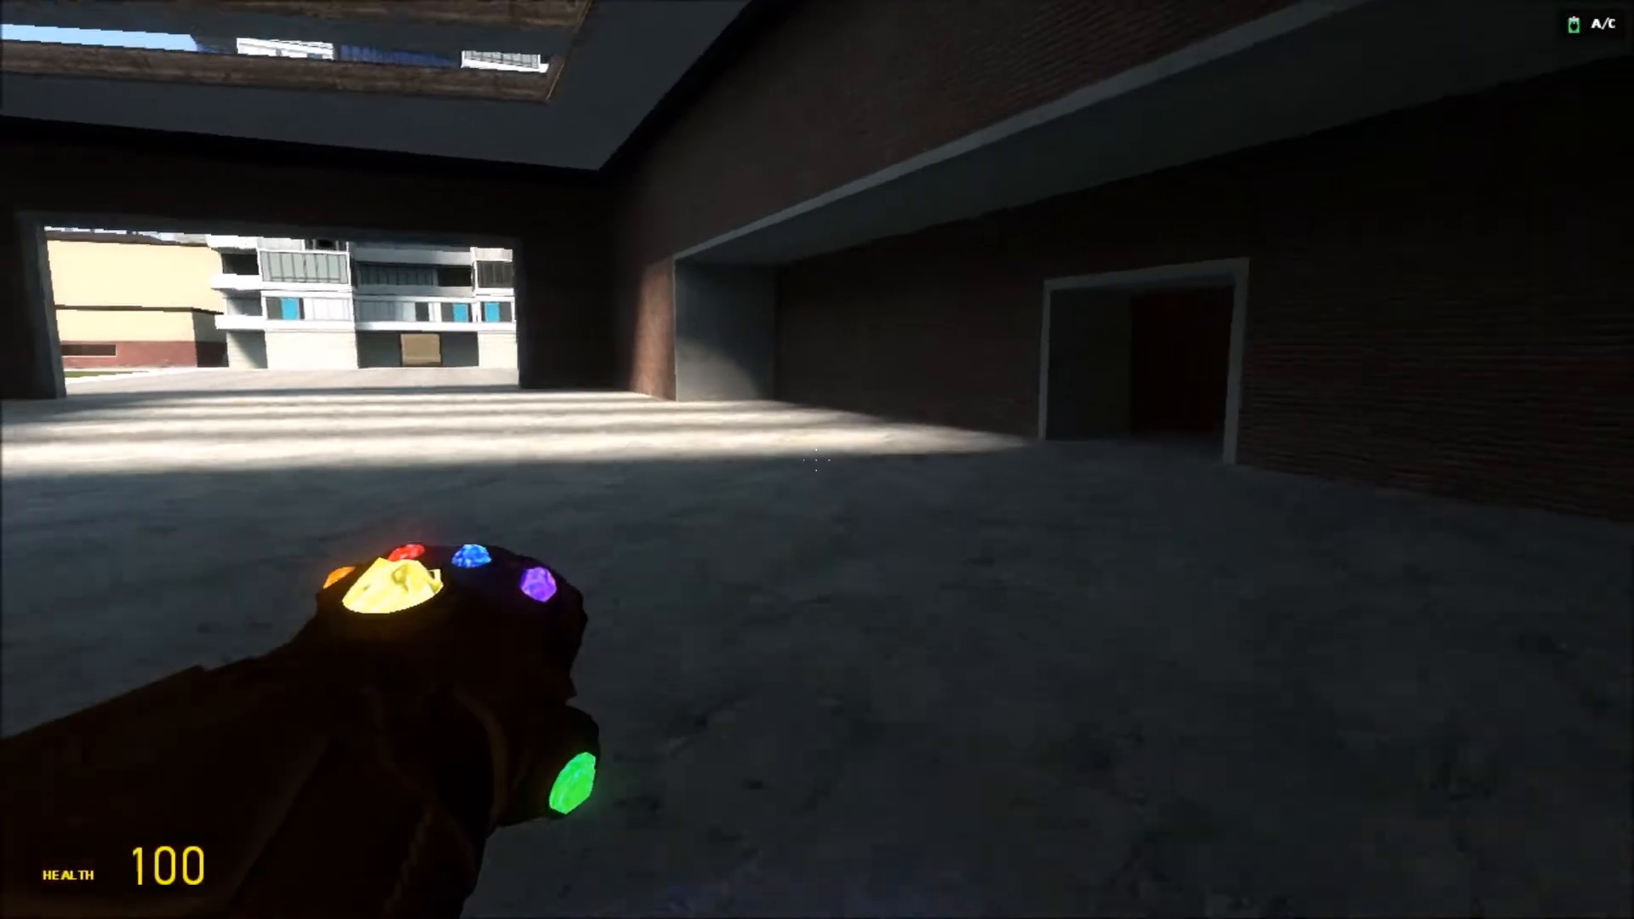
# Select the Clone Wars Troopers (Friendly) NPC category and place a trooper on the grass field.
pyautogui.press('q')
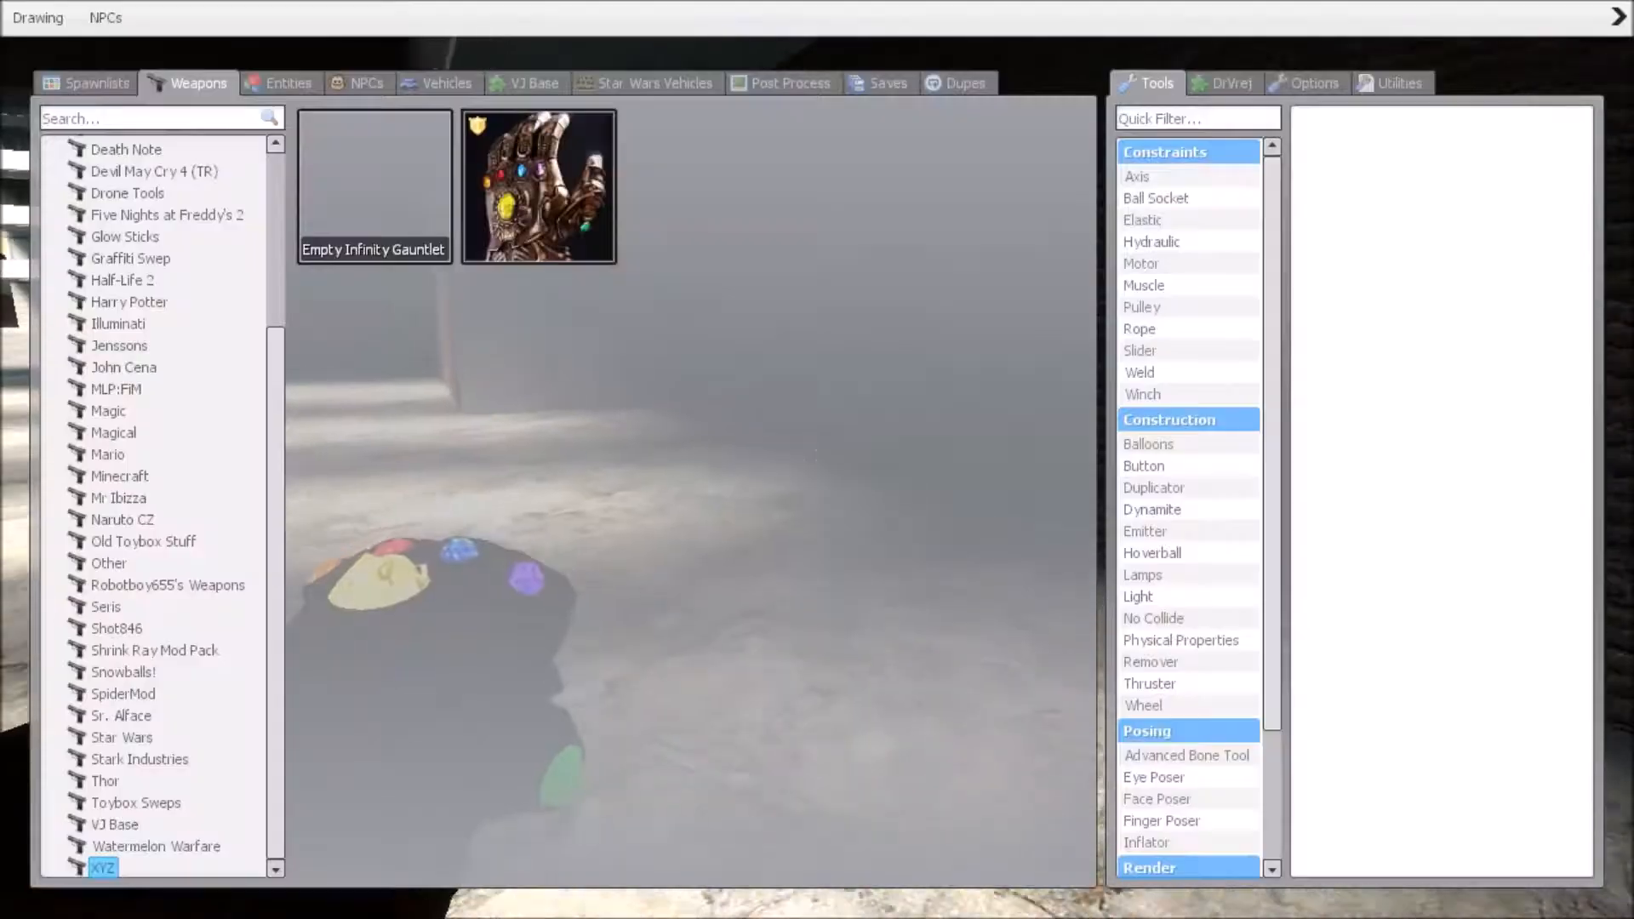
pyautogui.click(359, 82)
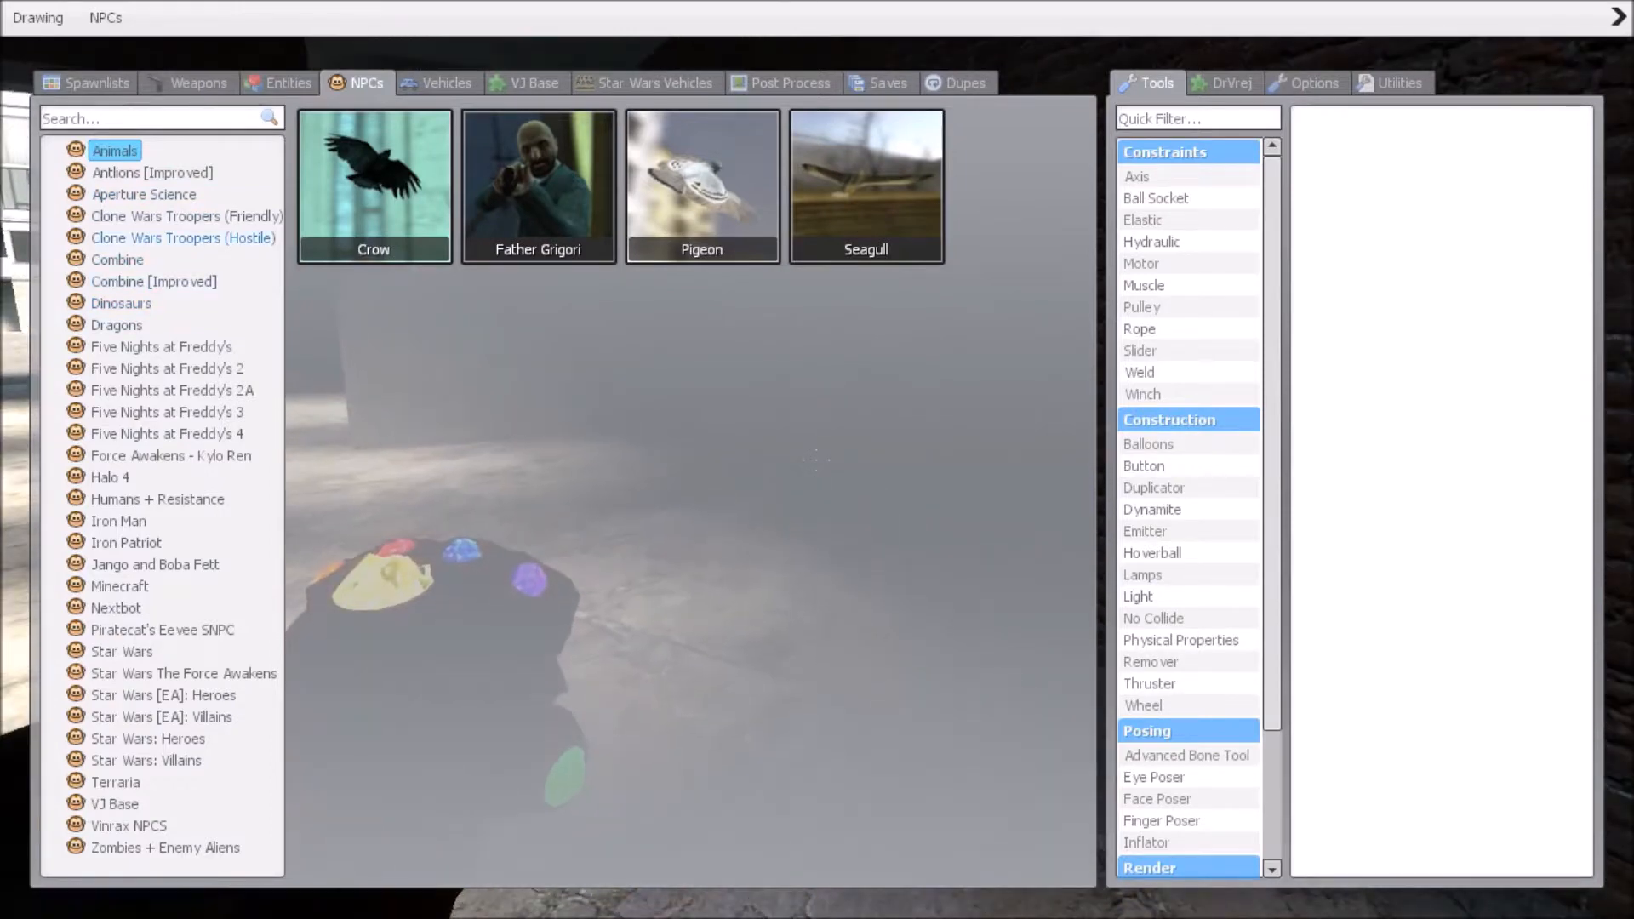
pyautogui.click(182, 238)
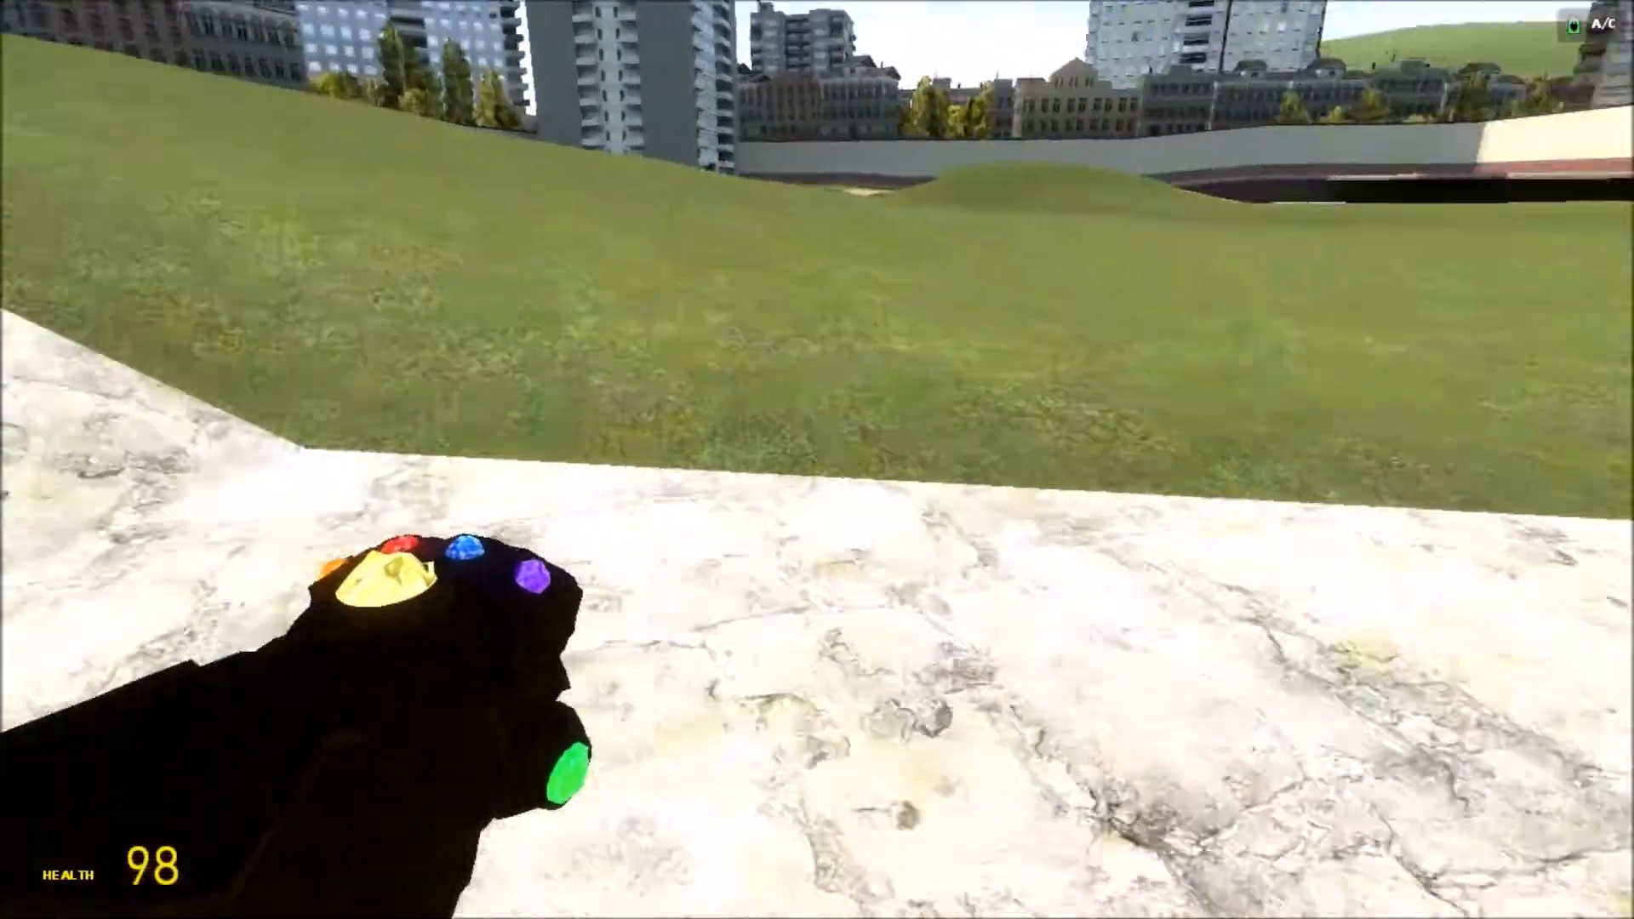
pyautogui.moveTo(816, 460)
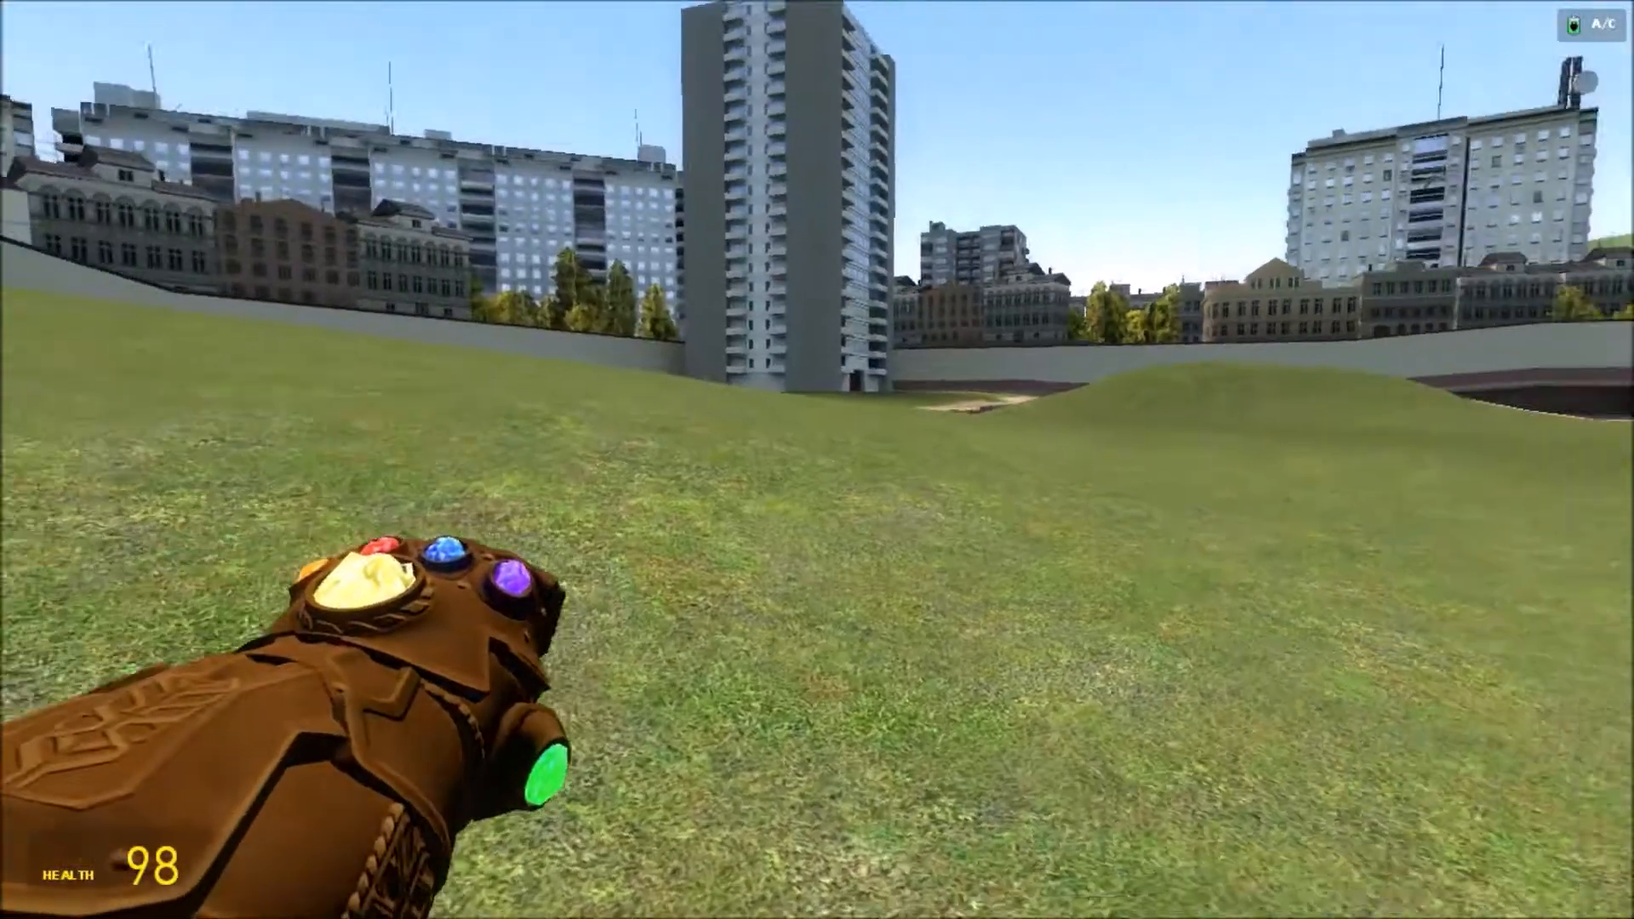
pyautogui.press('q')
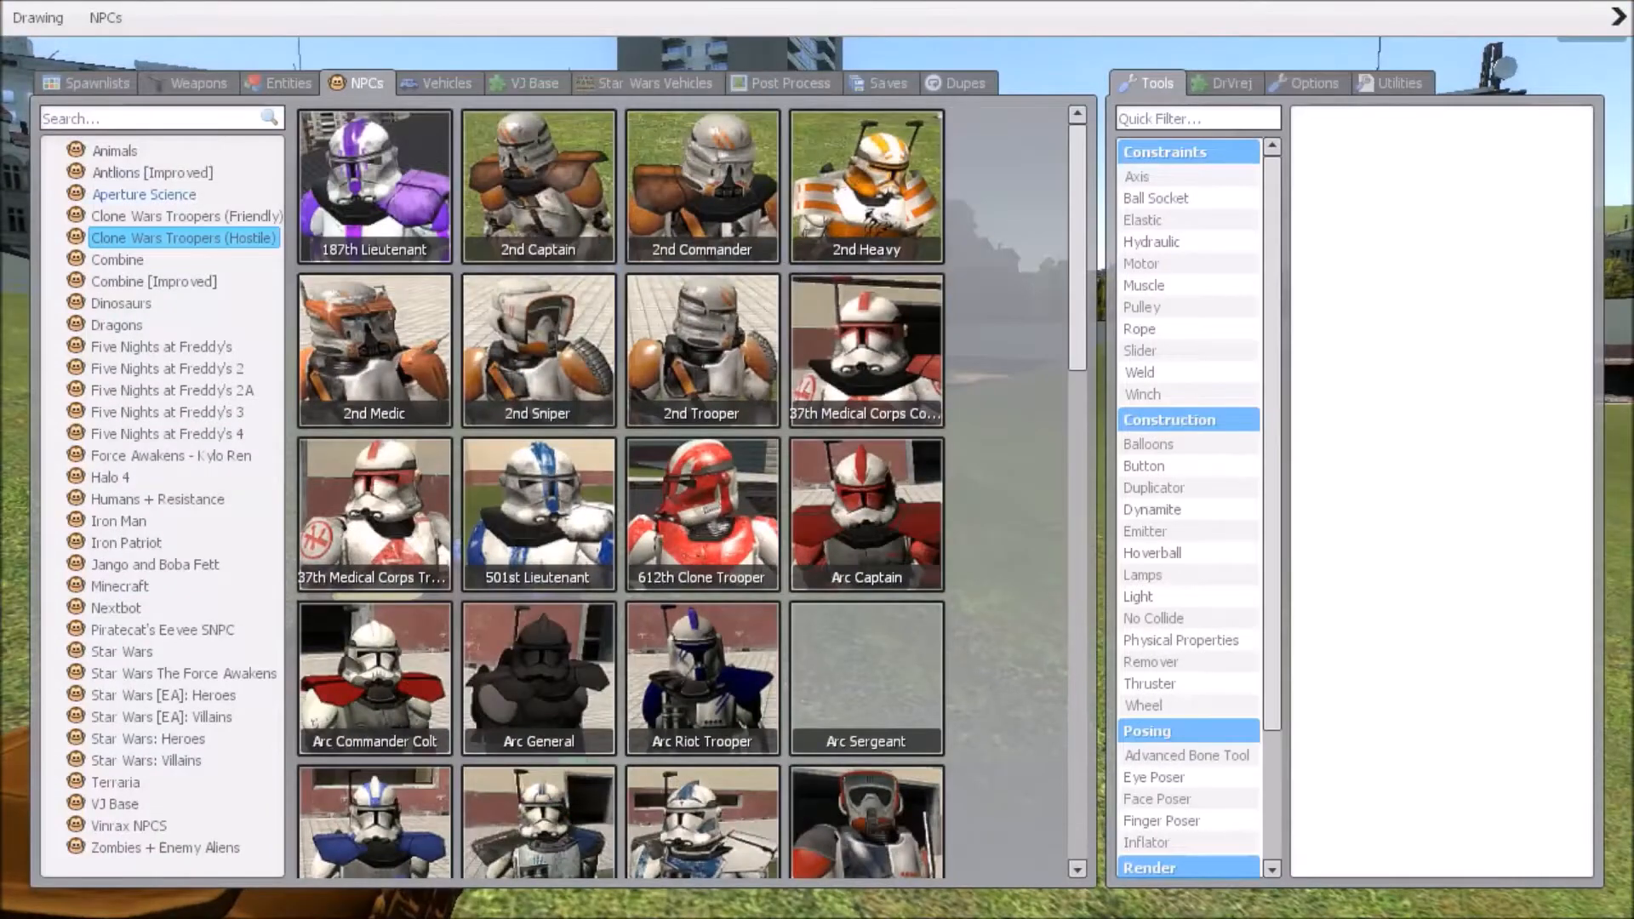
pyautogui.click(185, 216)
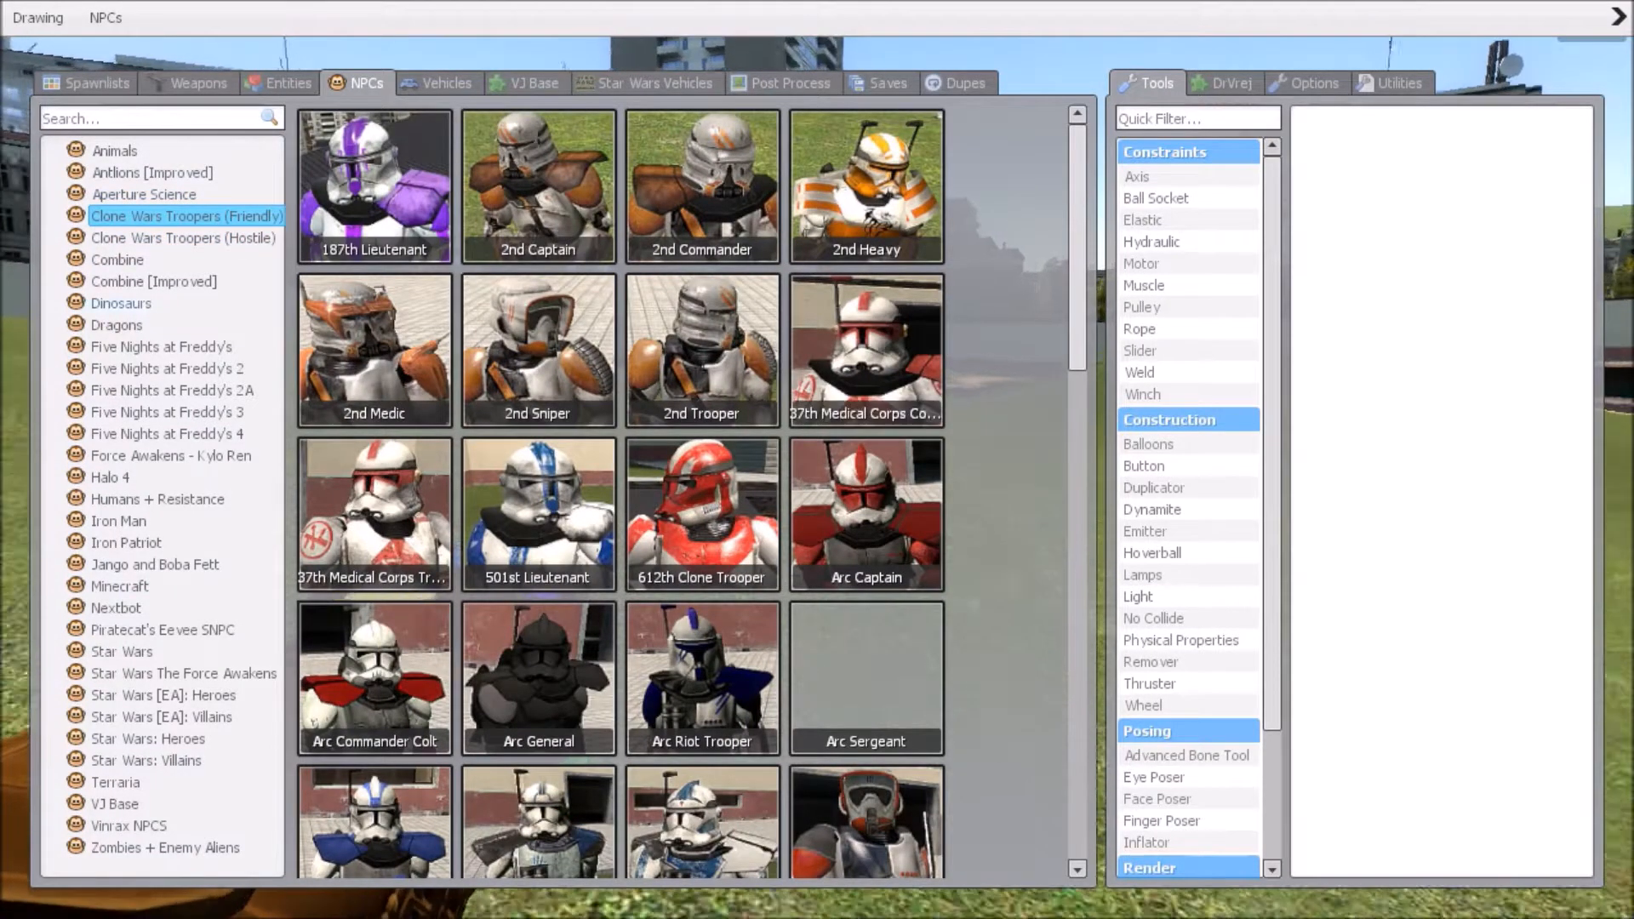
pyautogui.click(118, 258)
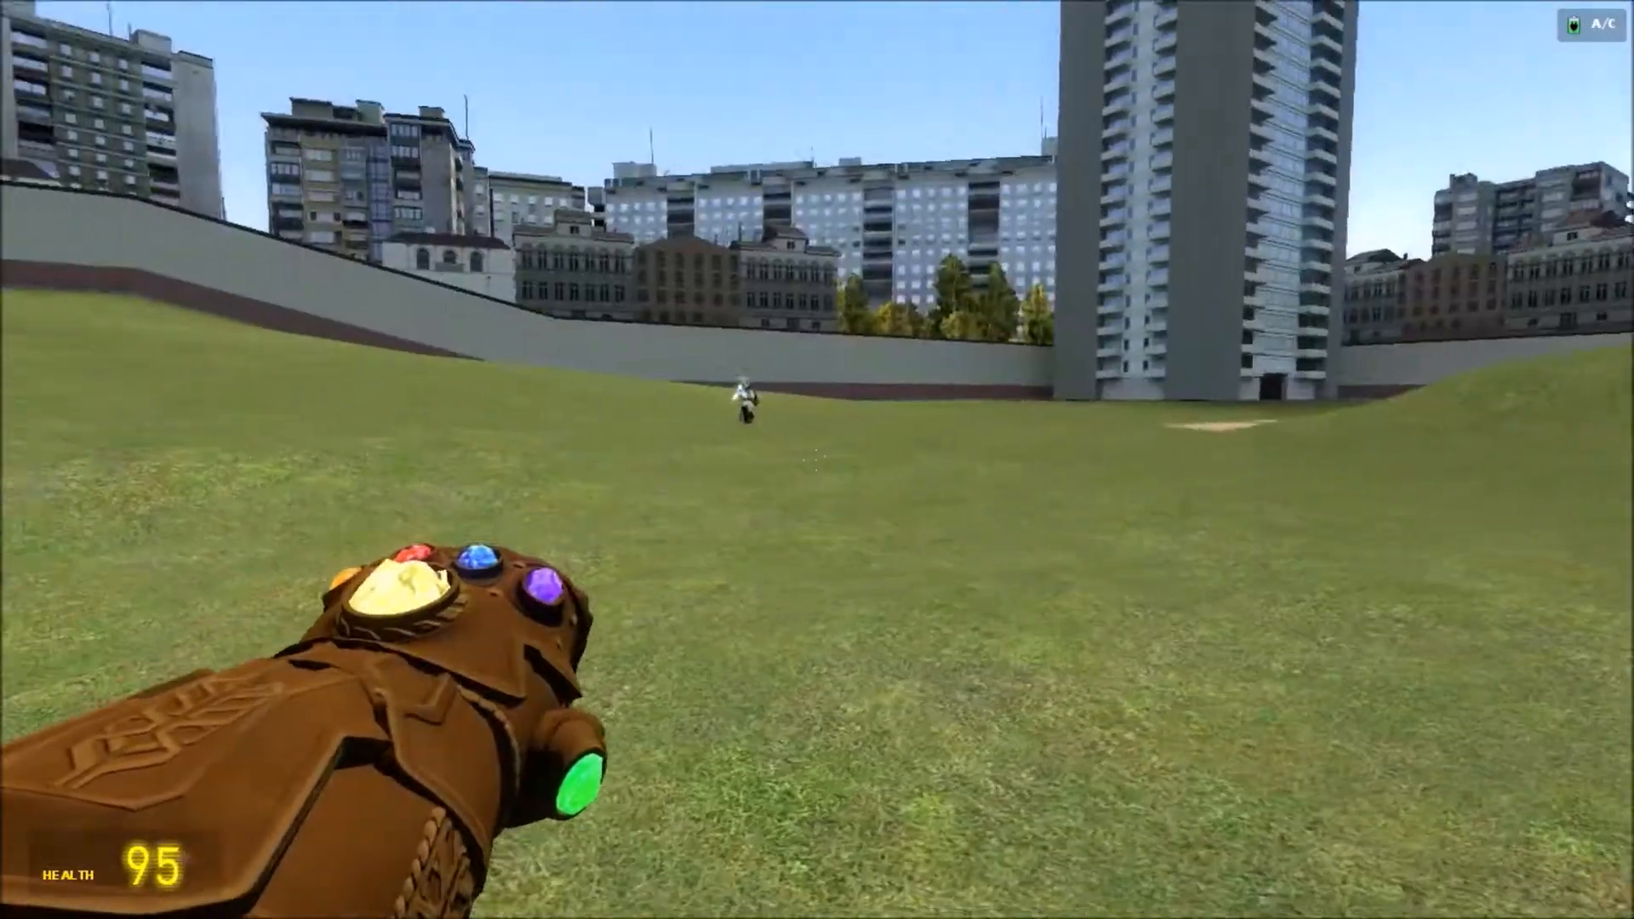
# Attack the spawned clone troopers with the gauntlet beam.
pyautogui.click(817, 460)
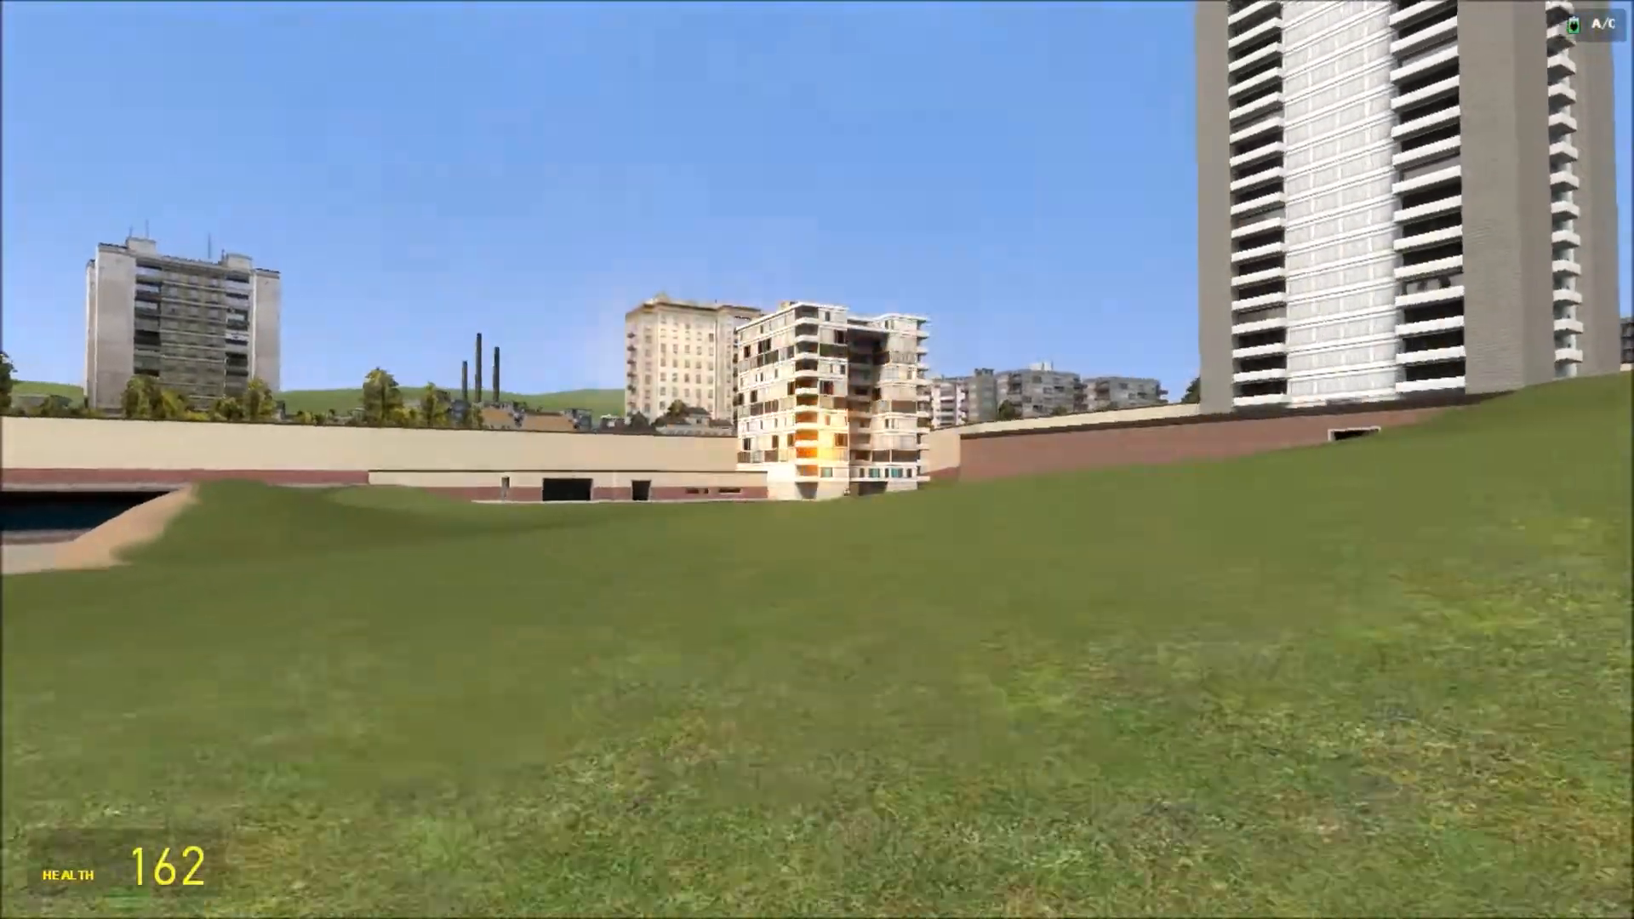
pyautogui.moveTo(816, 460)
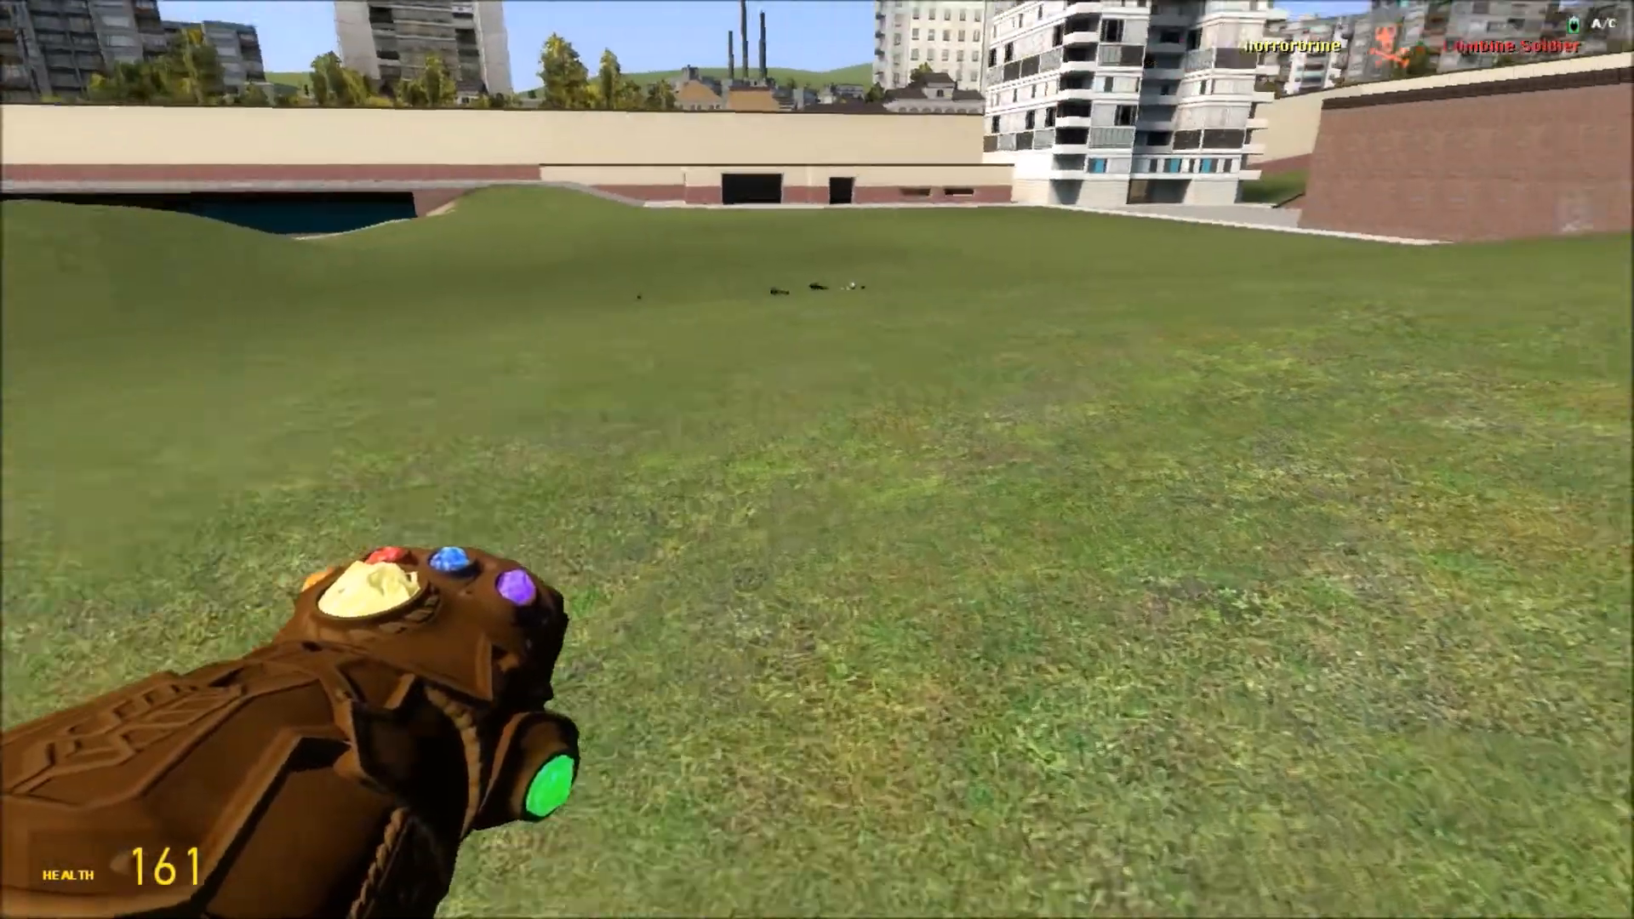
pyautogui.moveTo(816, 460)
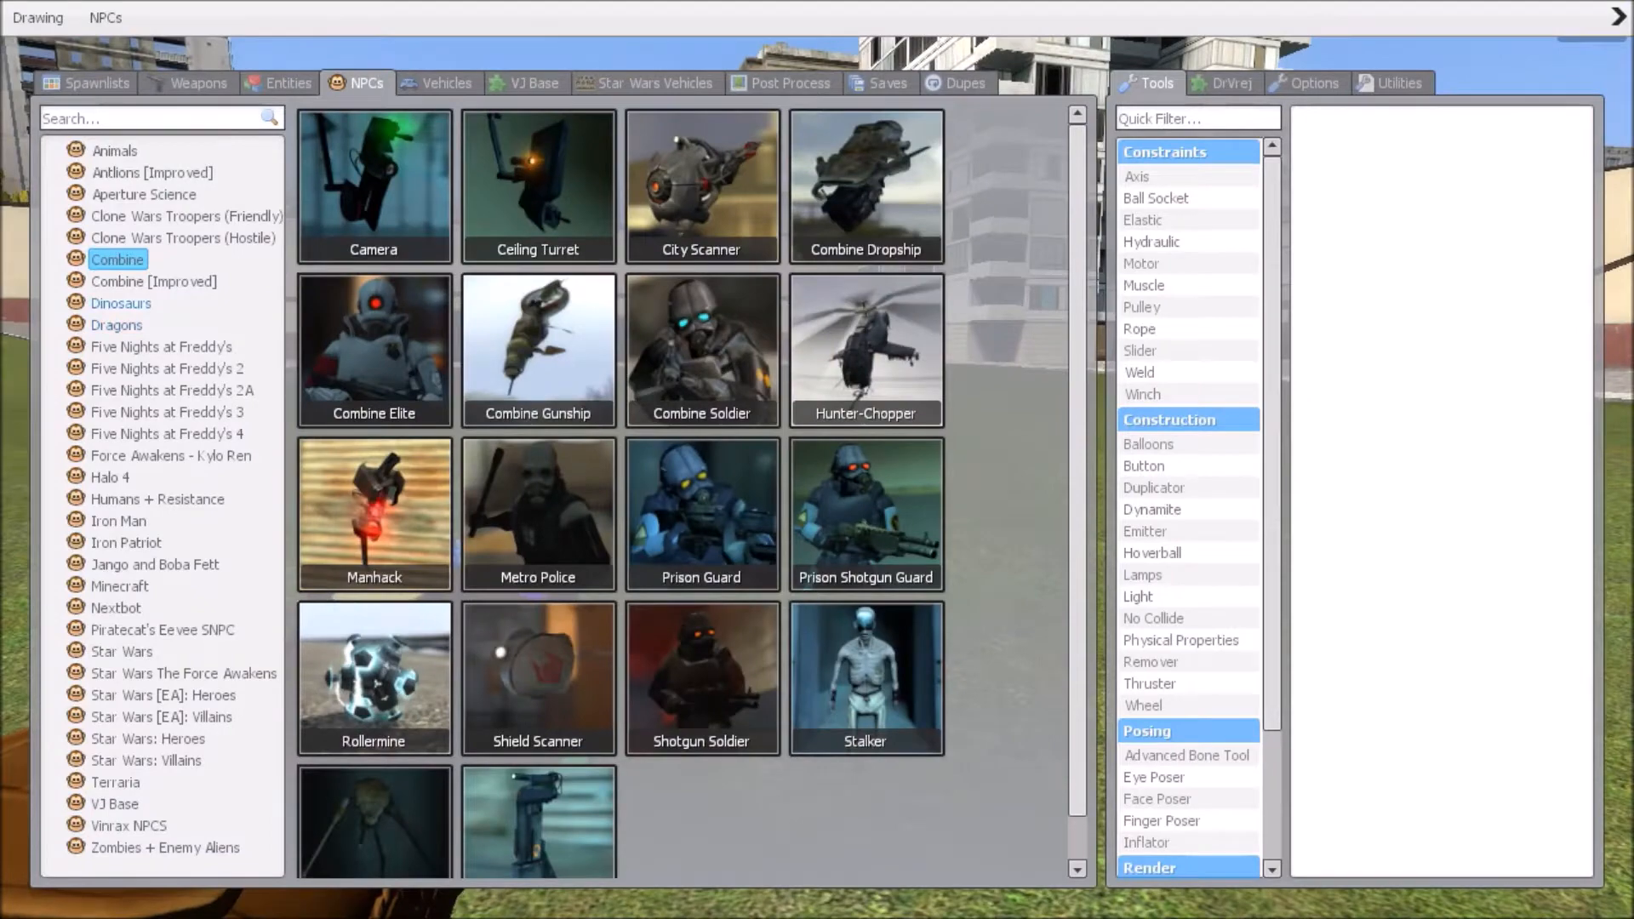
# Launch the NPC skyward and choose the all-stone Infinity mode on the wheel.
pyautogui.click(119, 324)
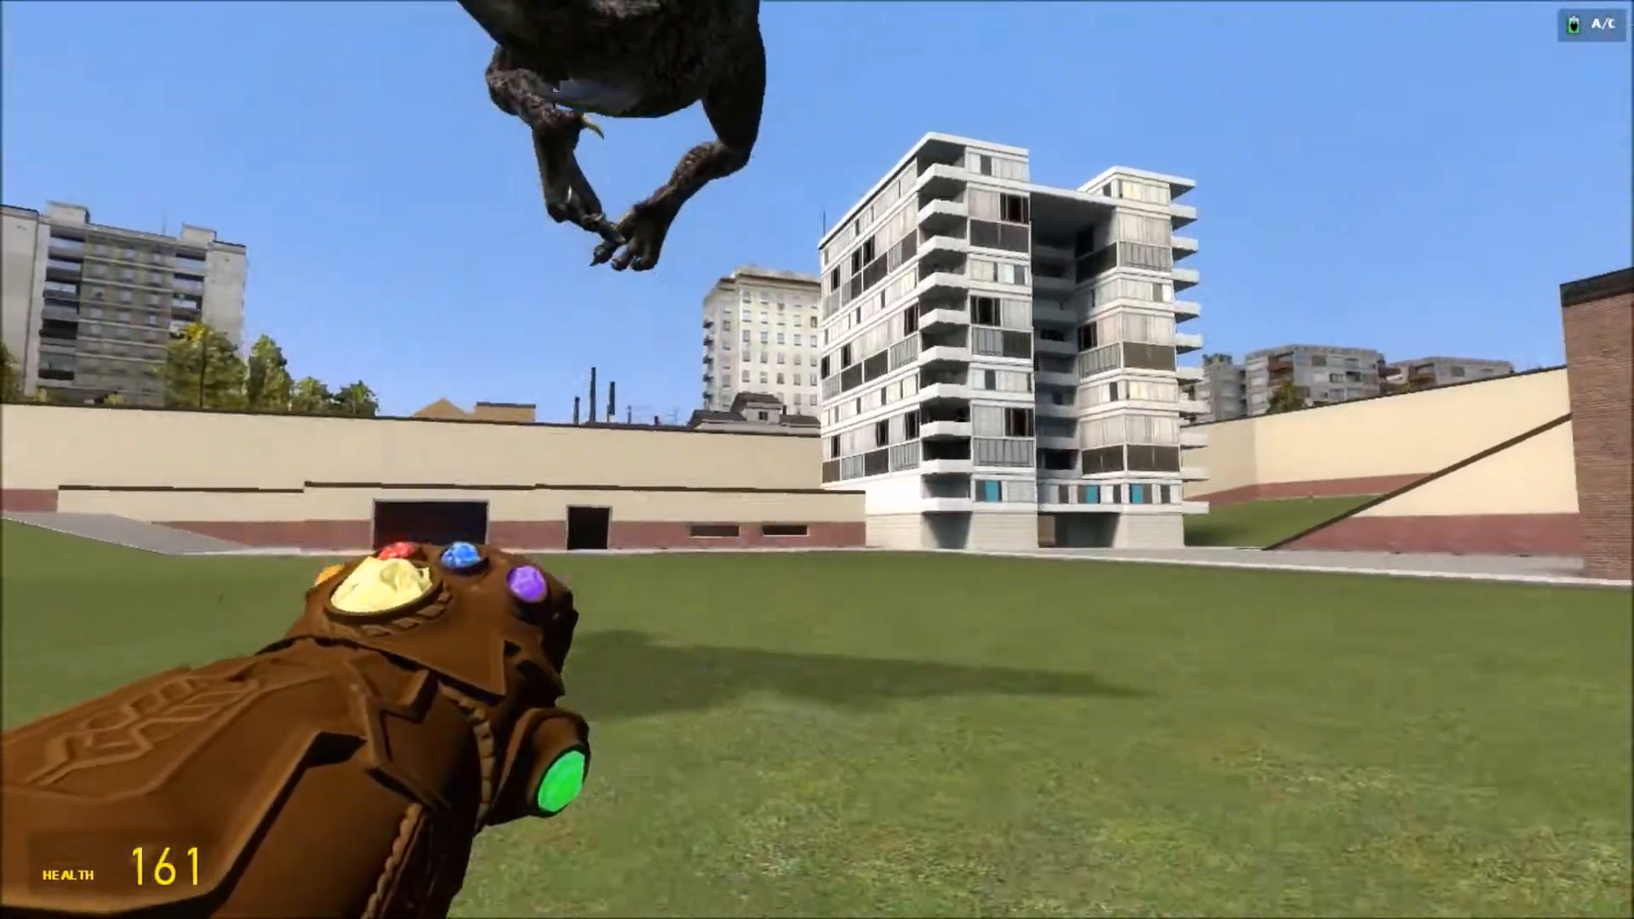
pyautogui.press('r')
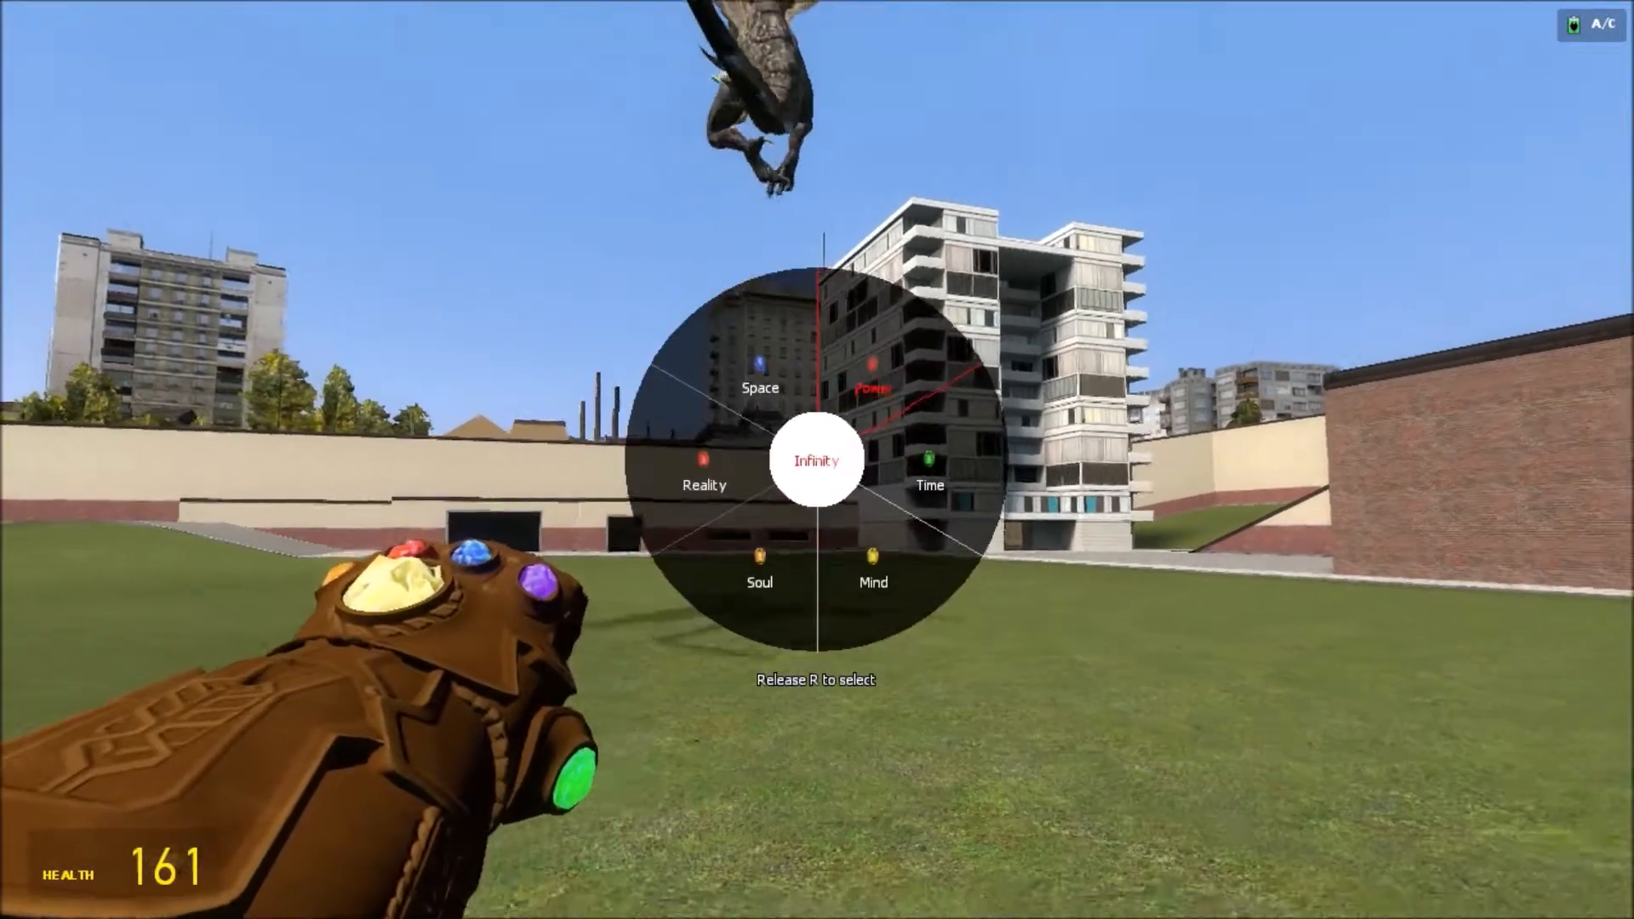
pyautogui.press('r')
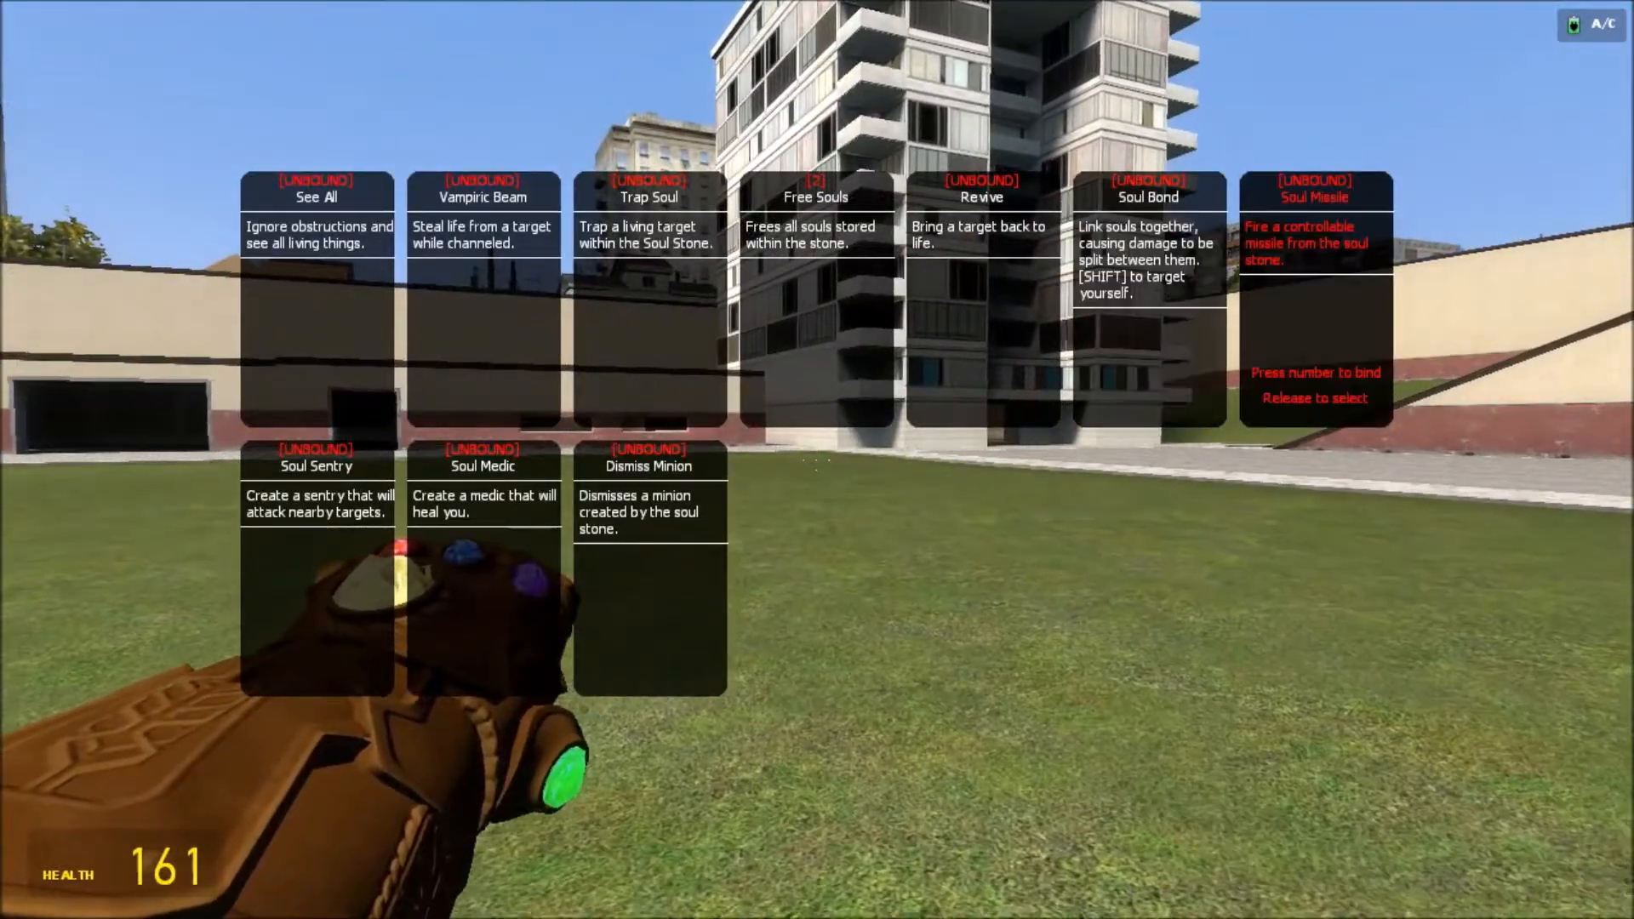
pyautogui.moveTo(482, 466)
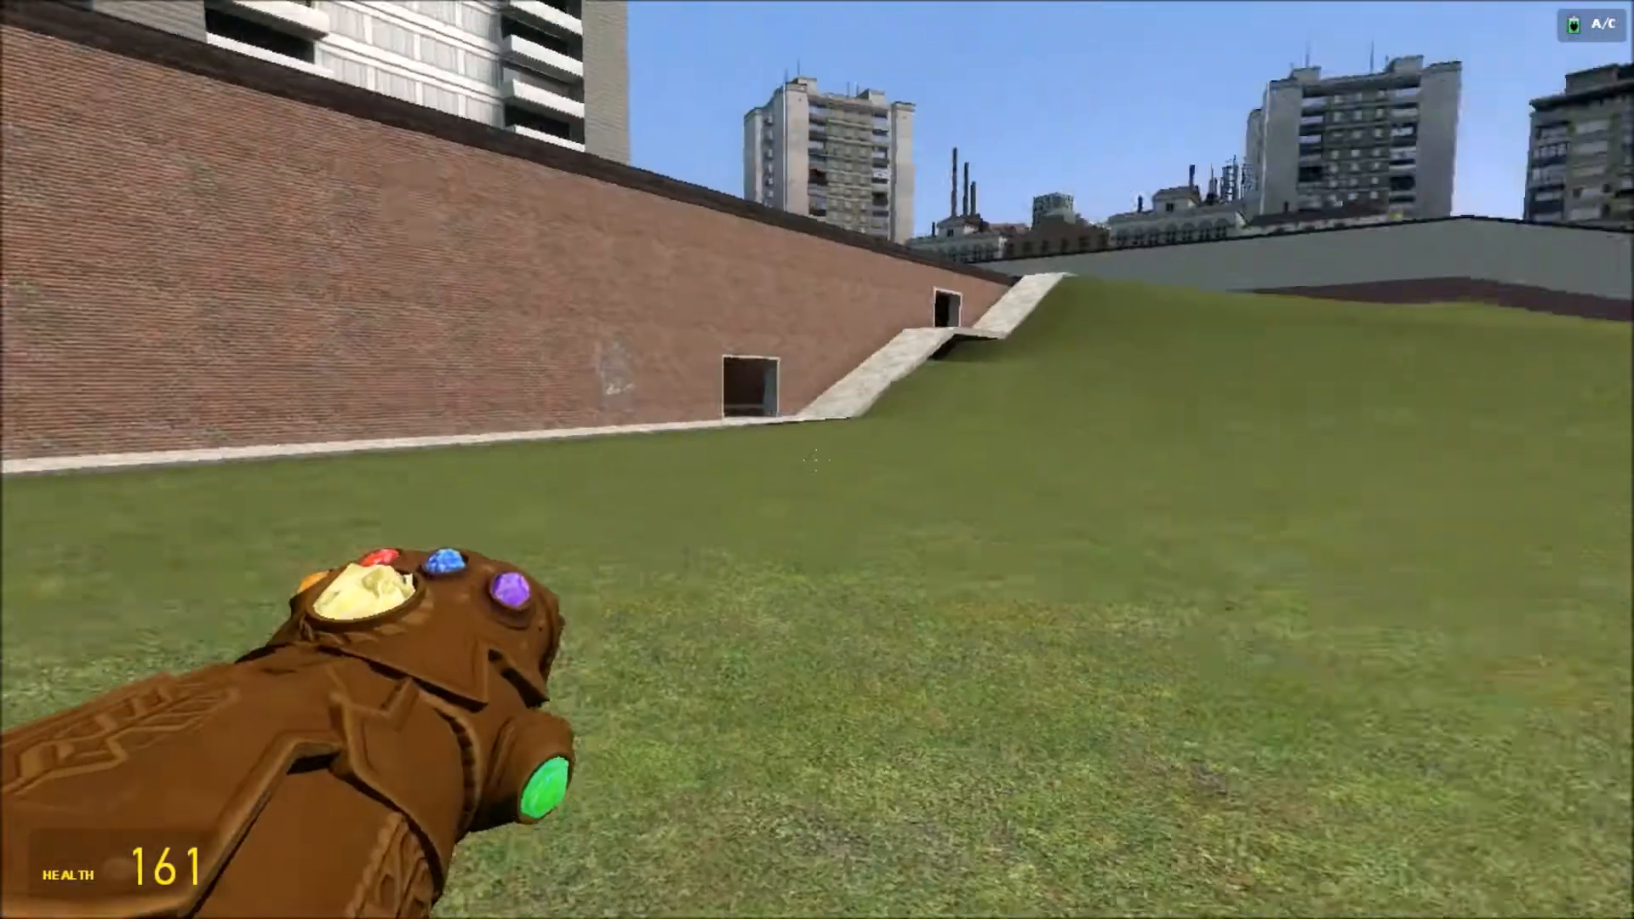
# Fire the gauntlet's power at the field and NPC, leaving a burning spot and corpse.
pyautogui.press('q')
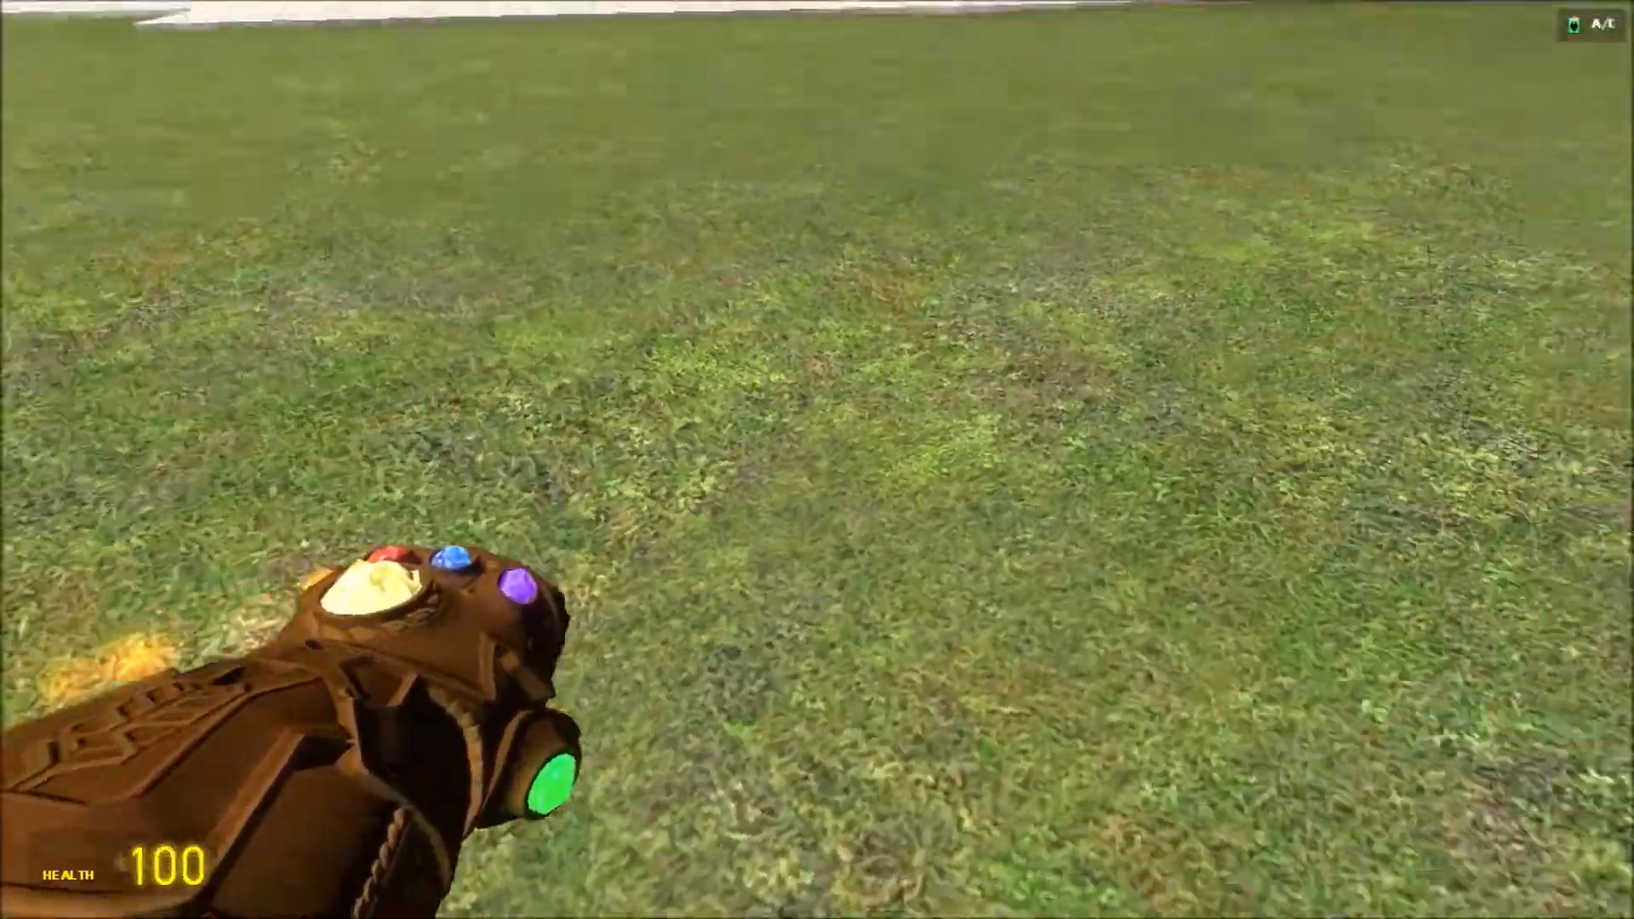
pyautogui.moveTo(817, 459)
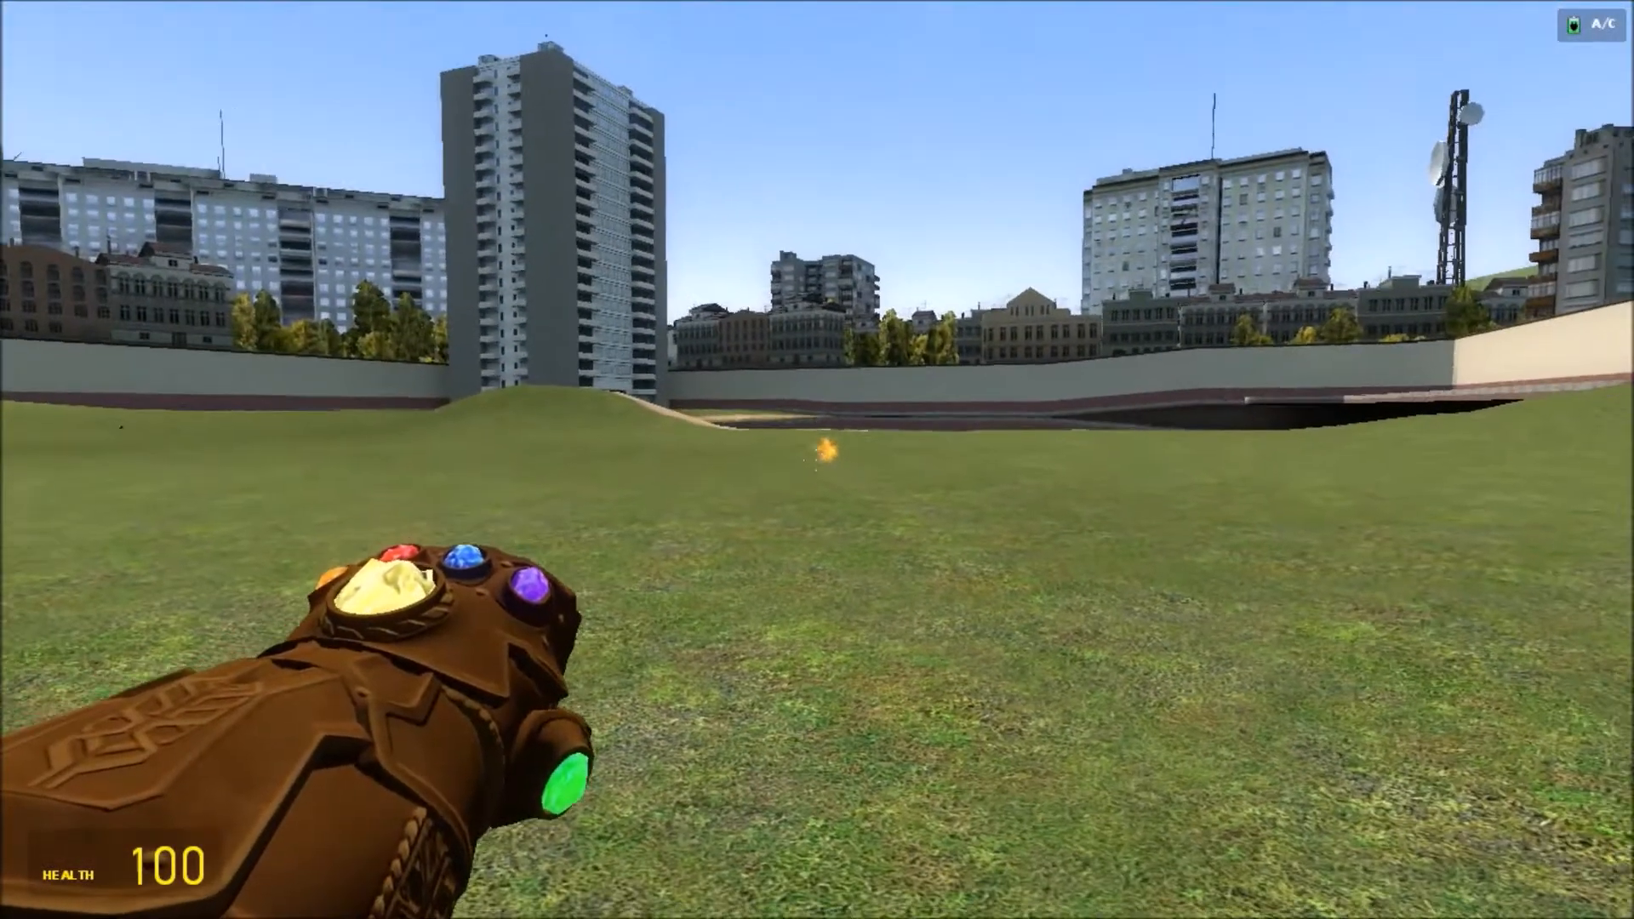
pyautogui.moveTo(816, 459)
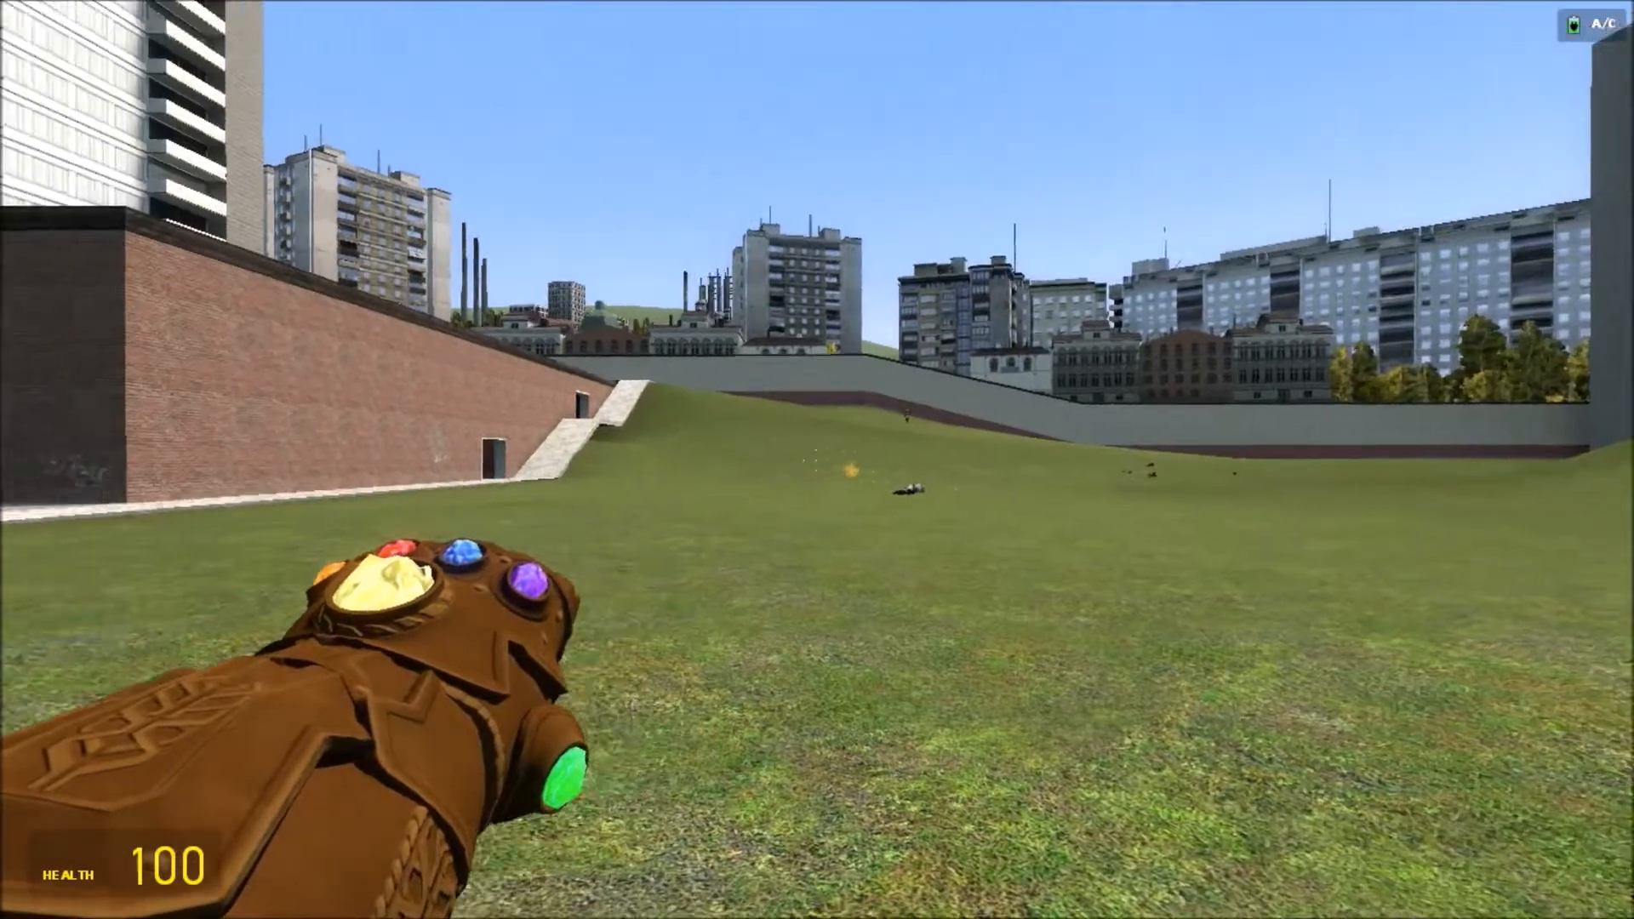
pyautogui.moveTo(817, 460)
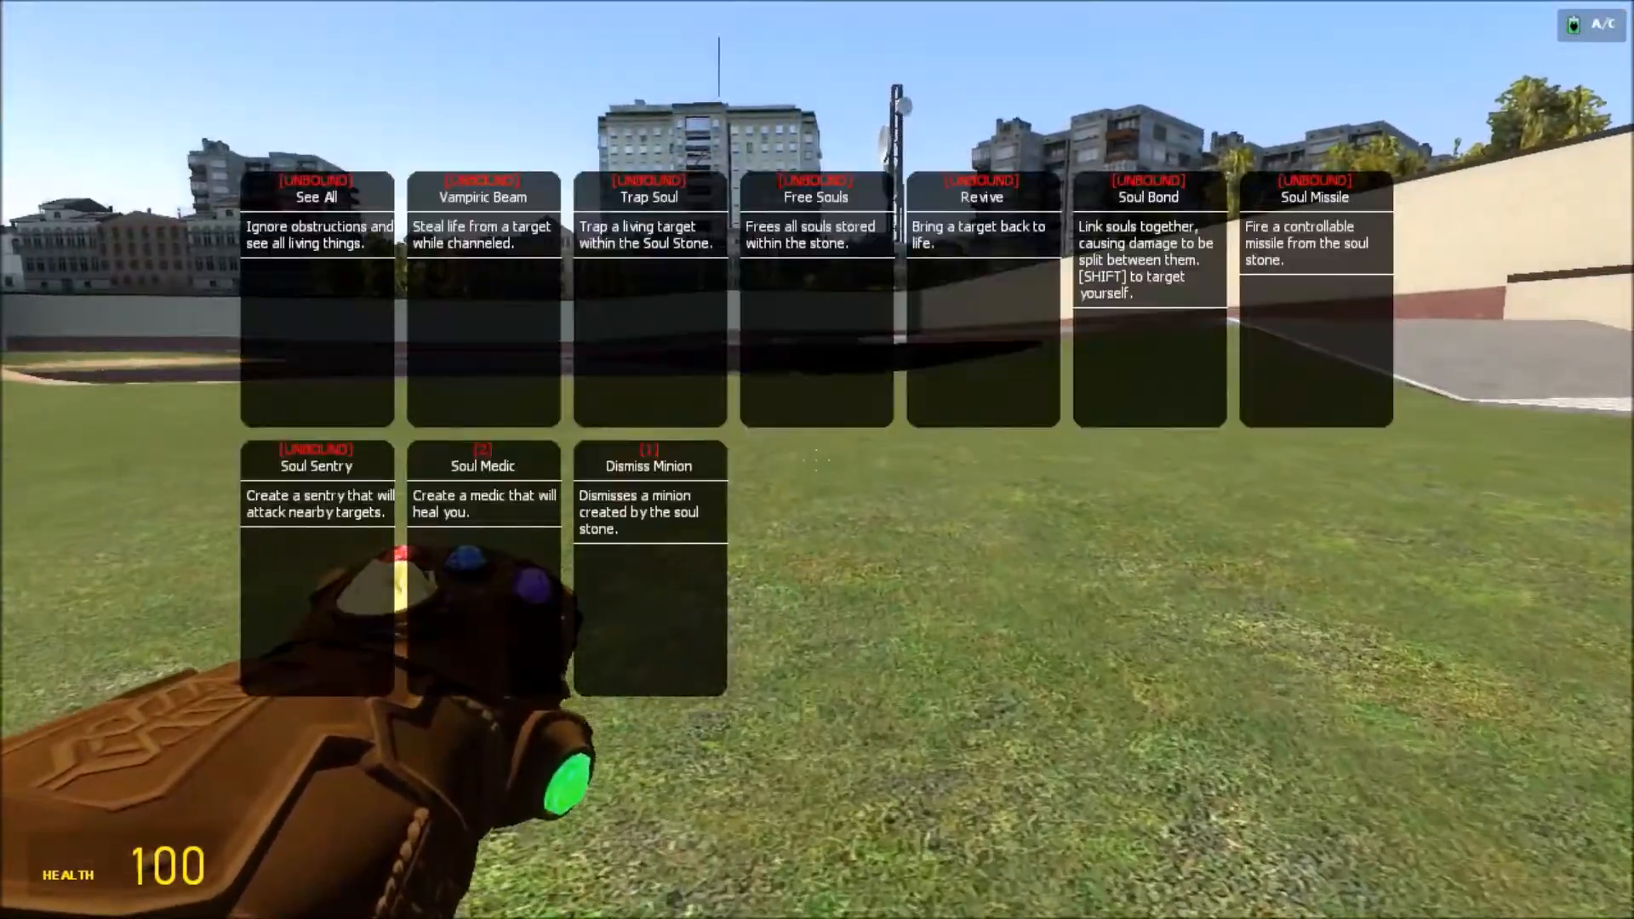
# Choose the Mind Beam power from the mind stone's ability wheel.
pyautogui.press('r')
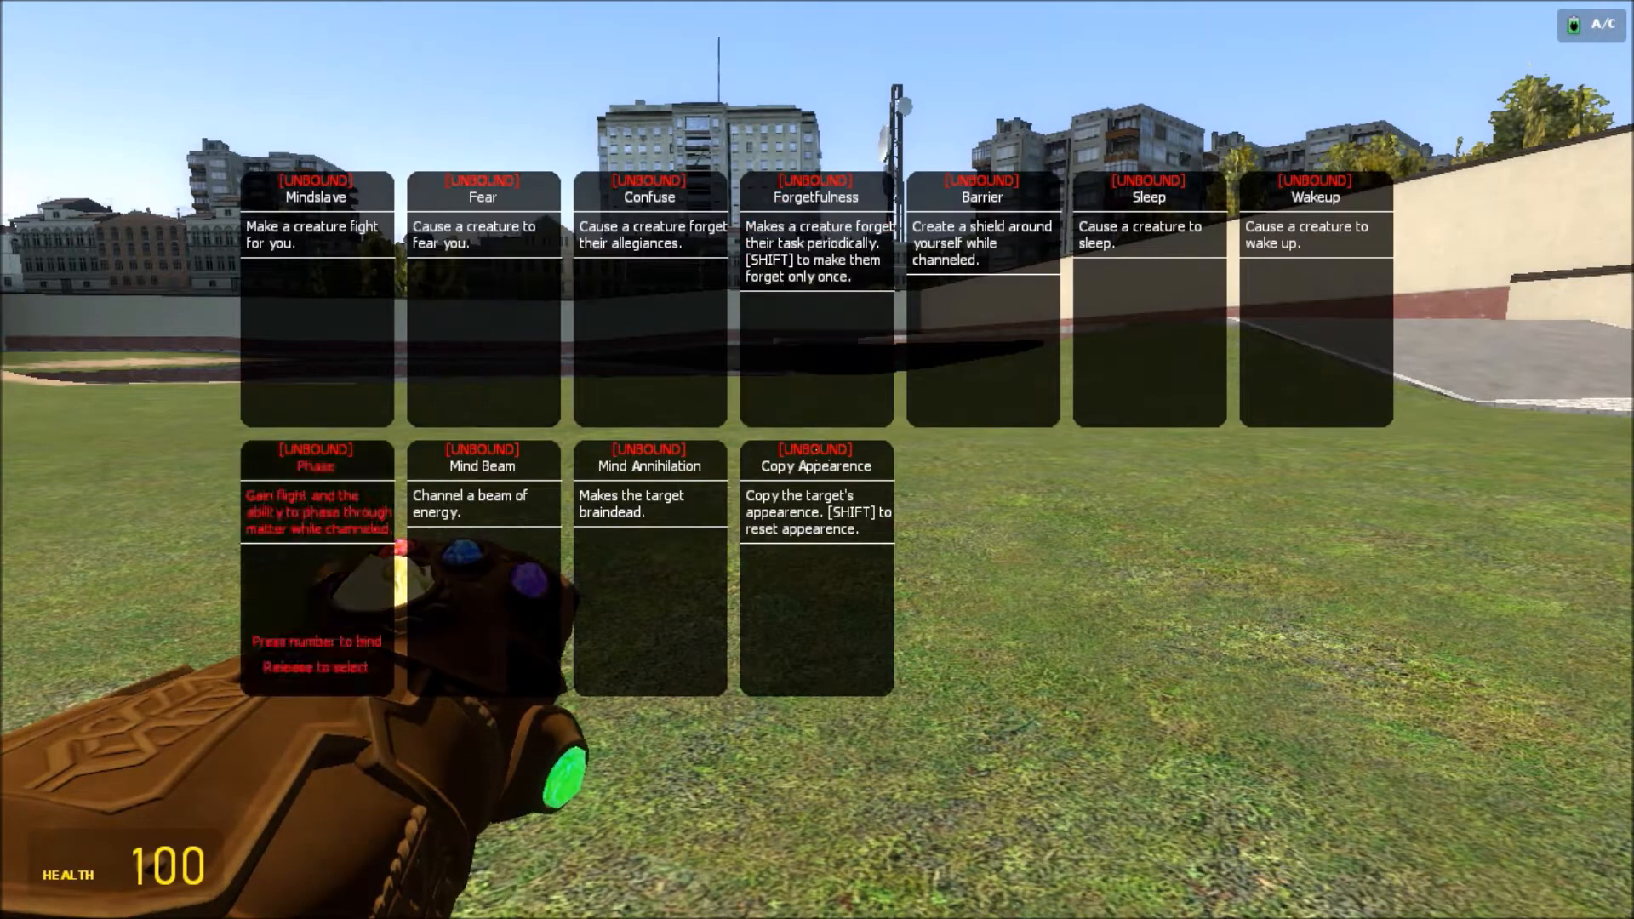
pyautogui.moveTo(1147, 303)
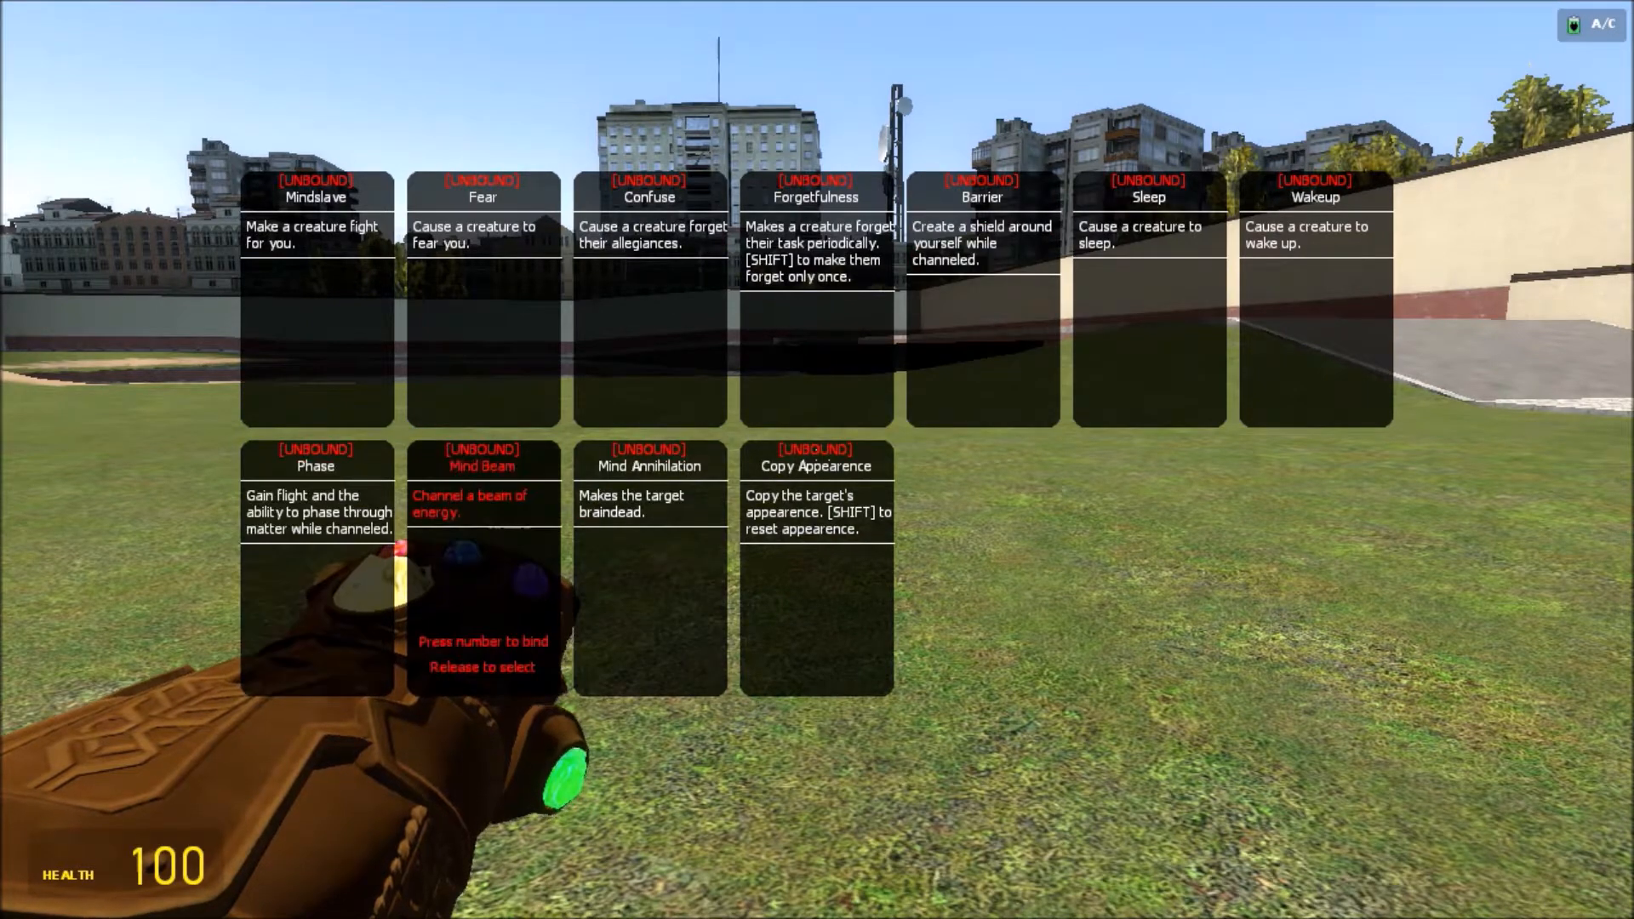
pyautogui.moveTo(648, 313)
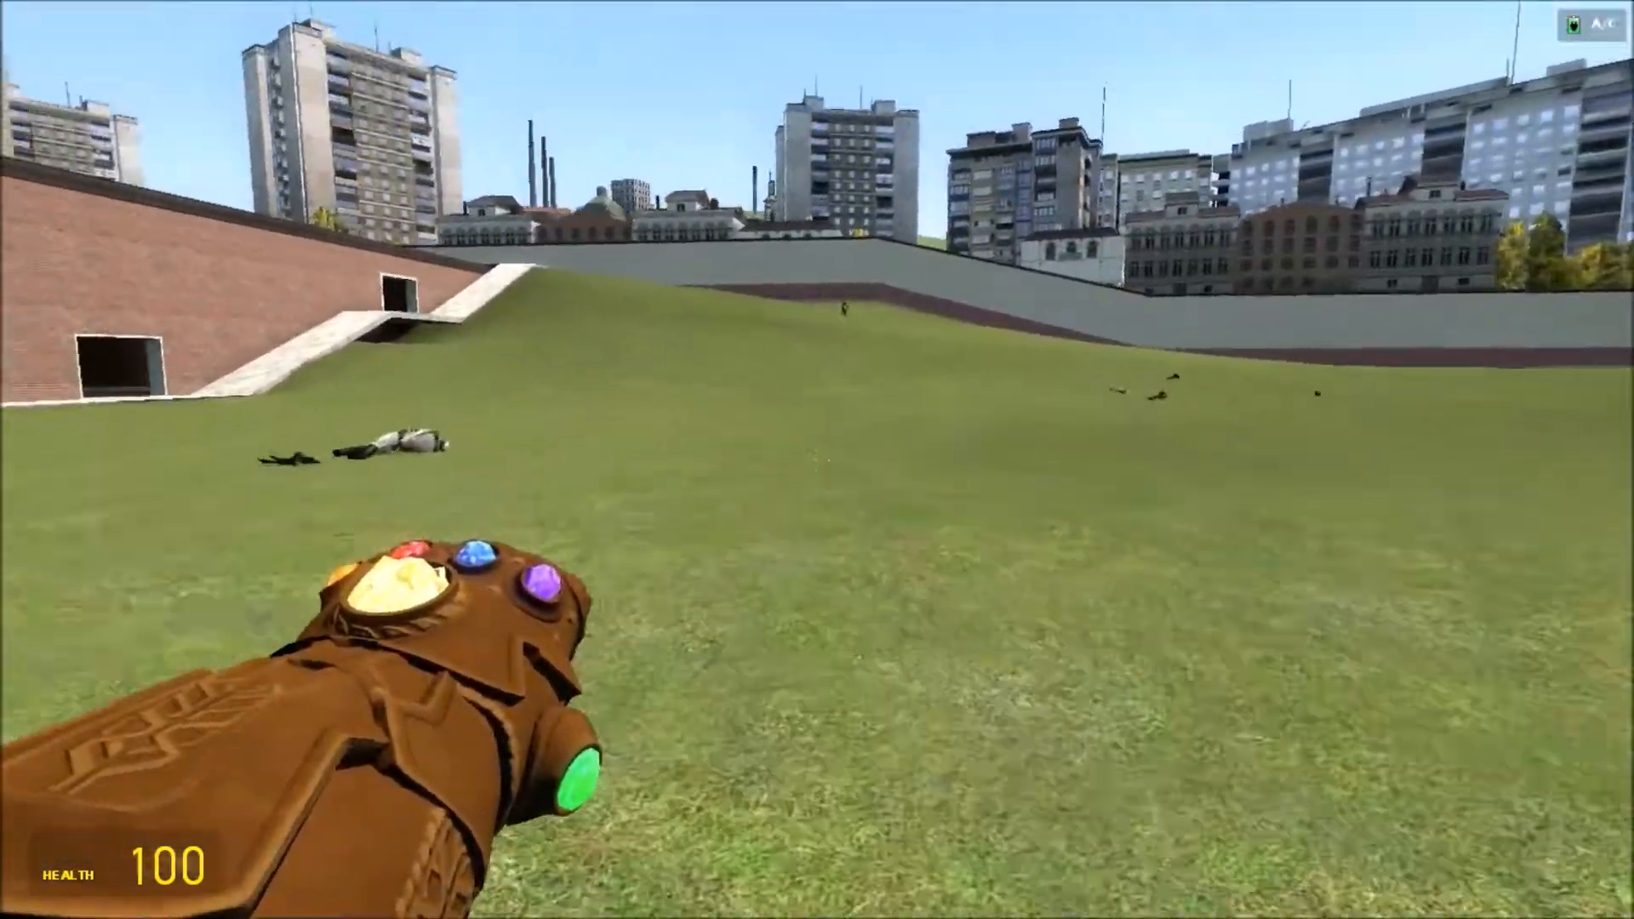
pyautogui.moveTo(817, 460)
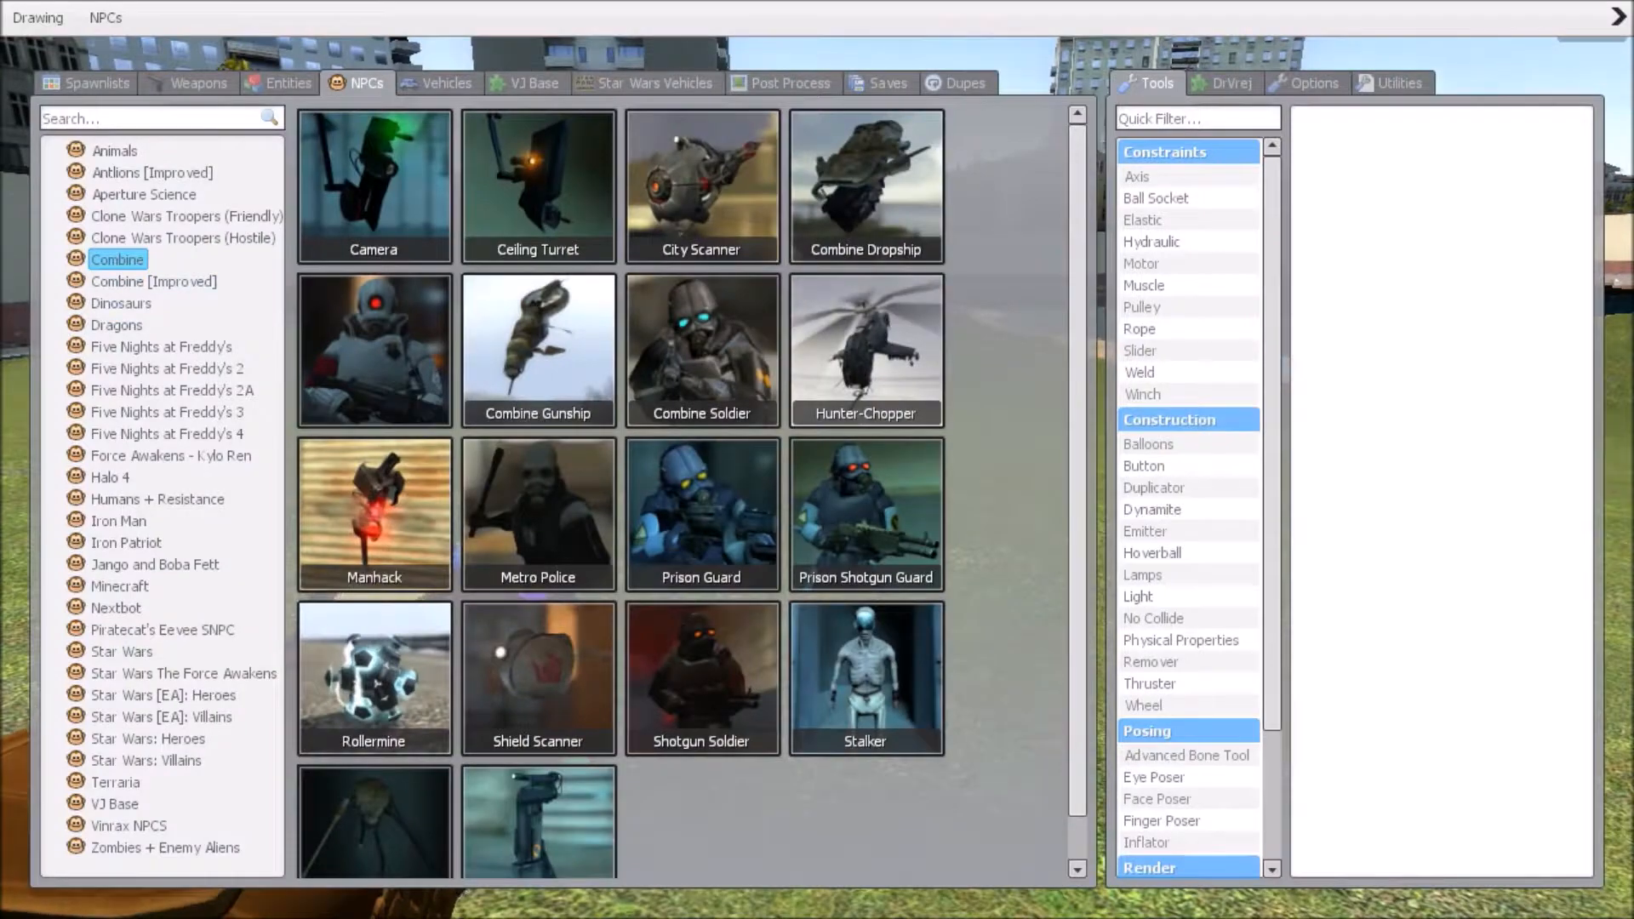
# Spawn an Antlion and hostile Clone Wars Troopers onto the field.
pyautogui.click(152, 172)
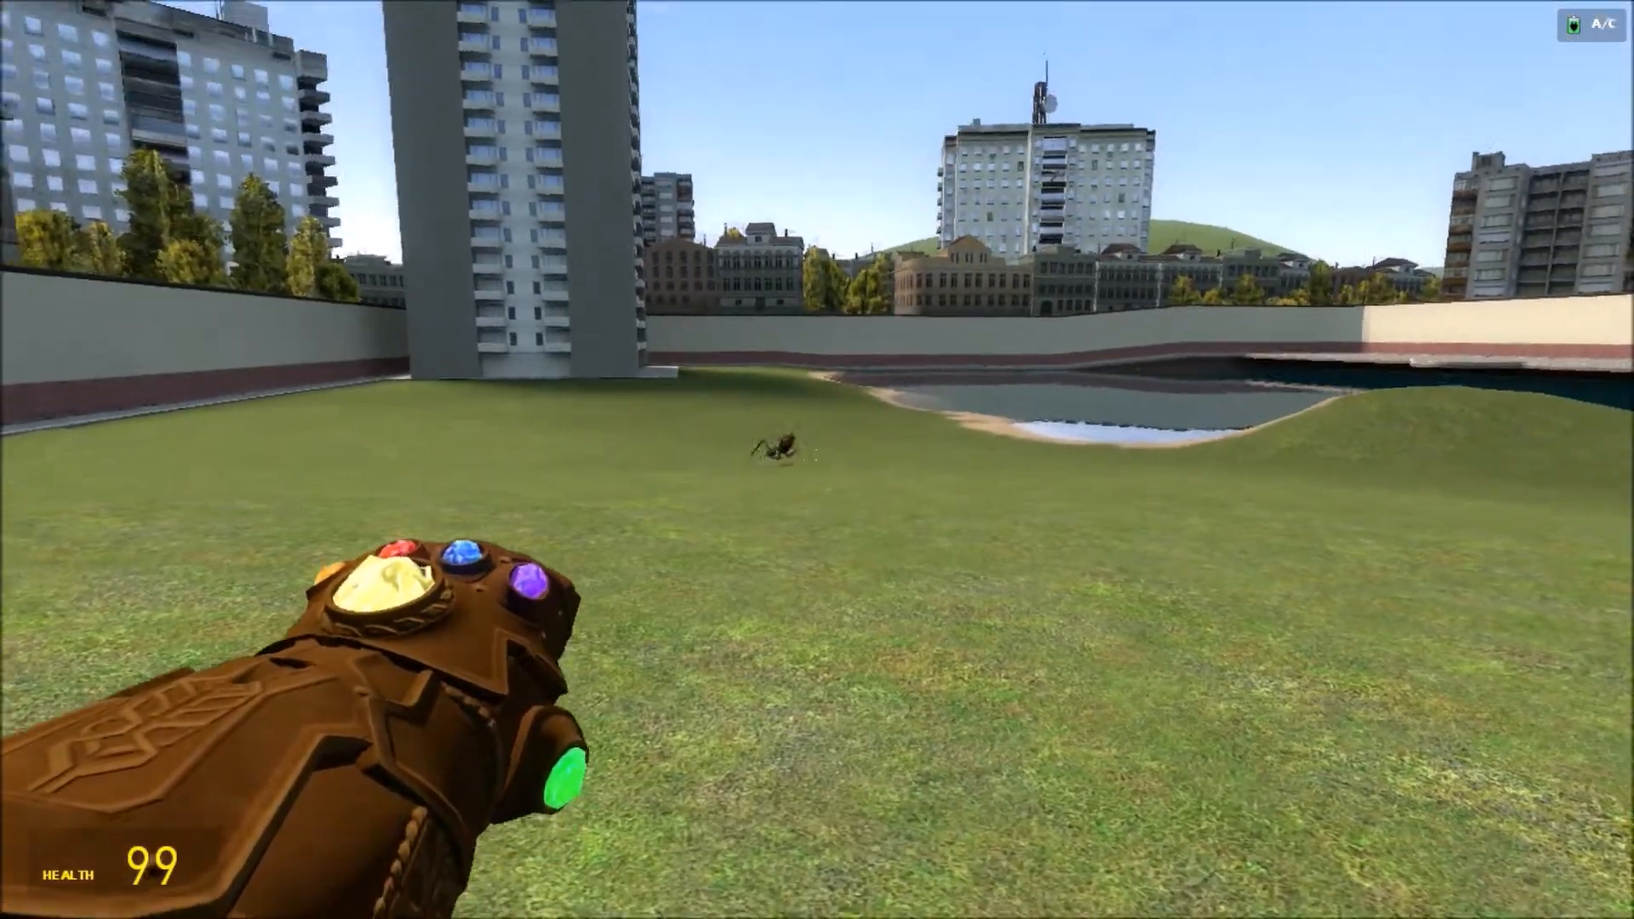
pyautogui.click(817, 459)
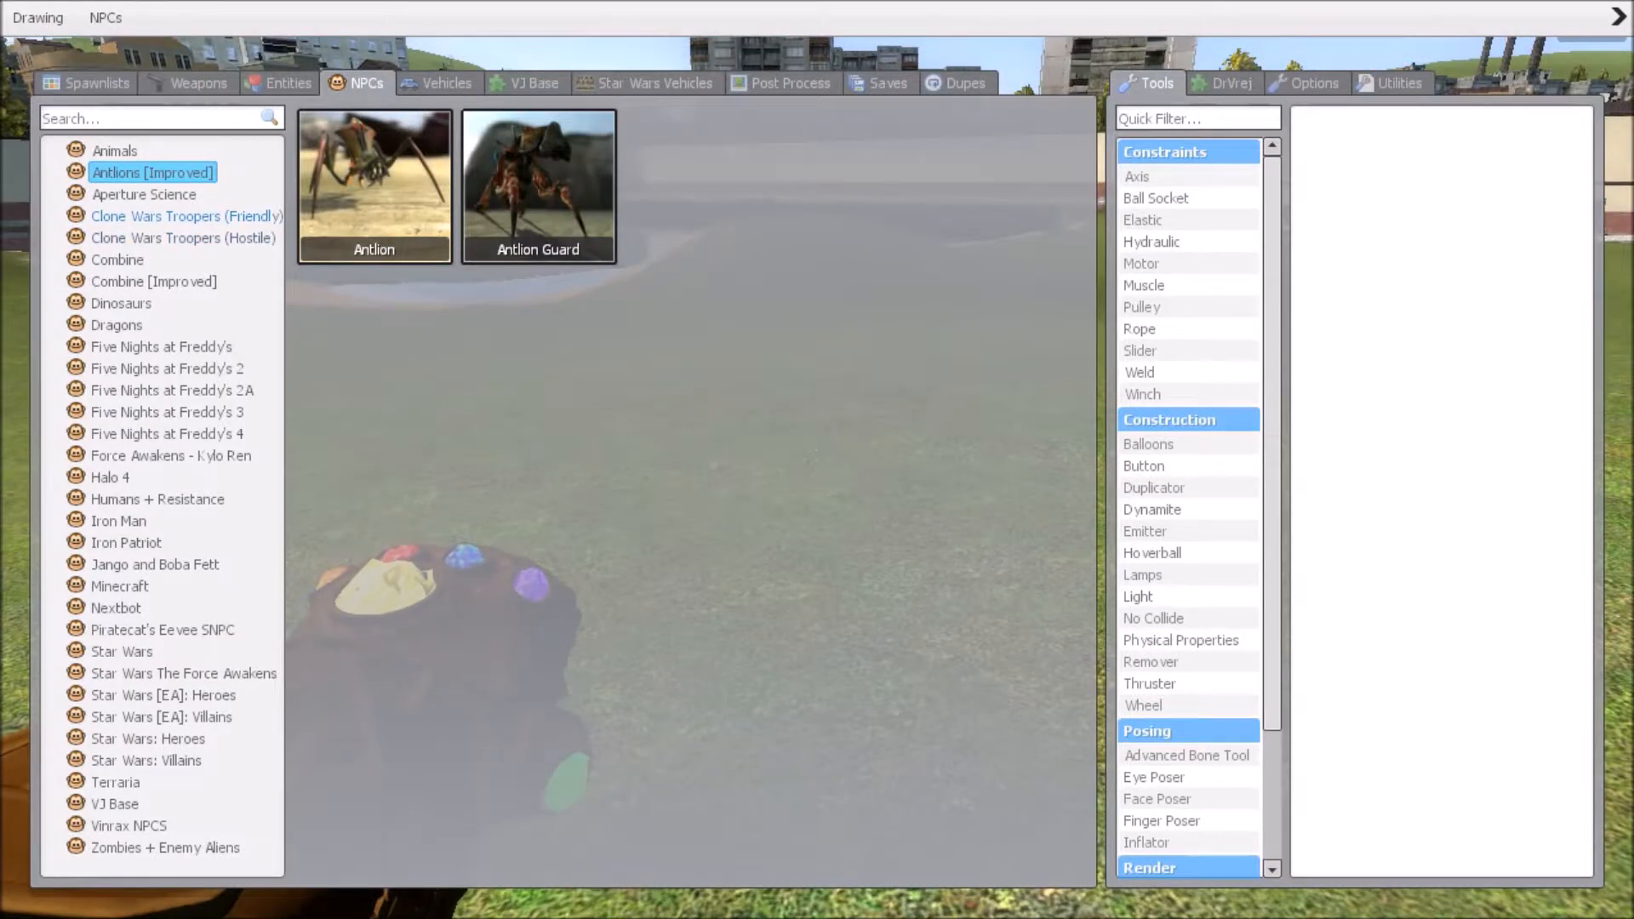
pyautogui.click(182, 238)
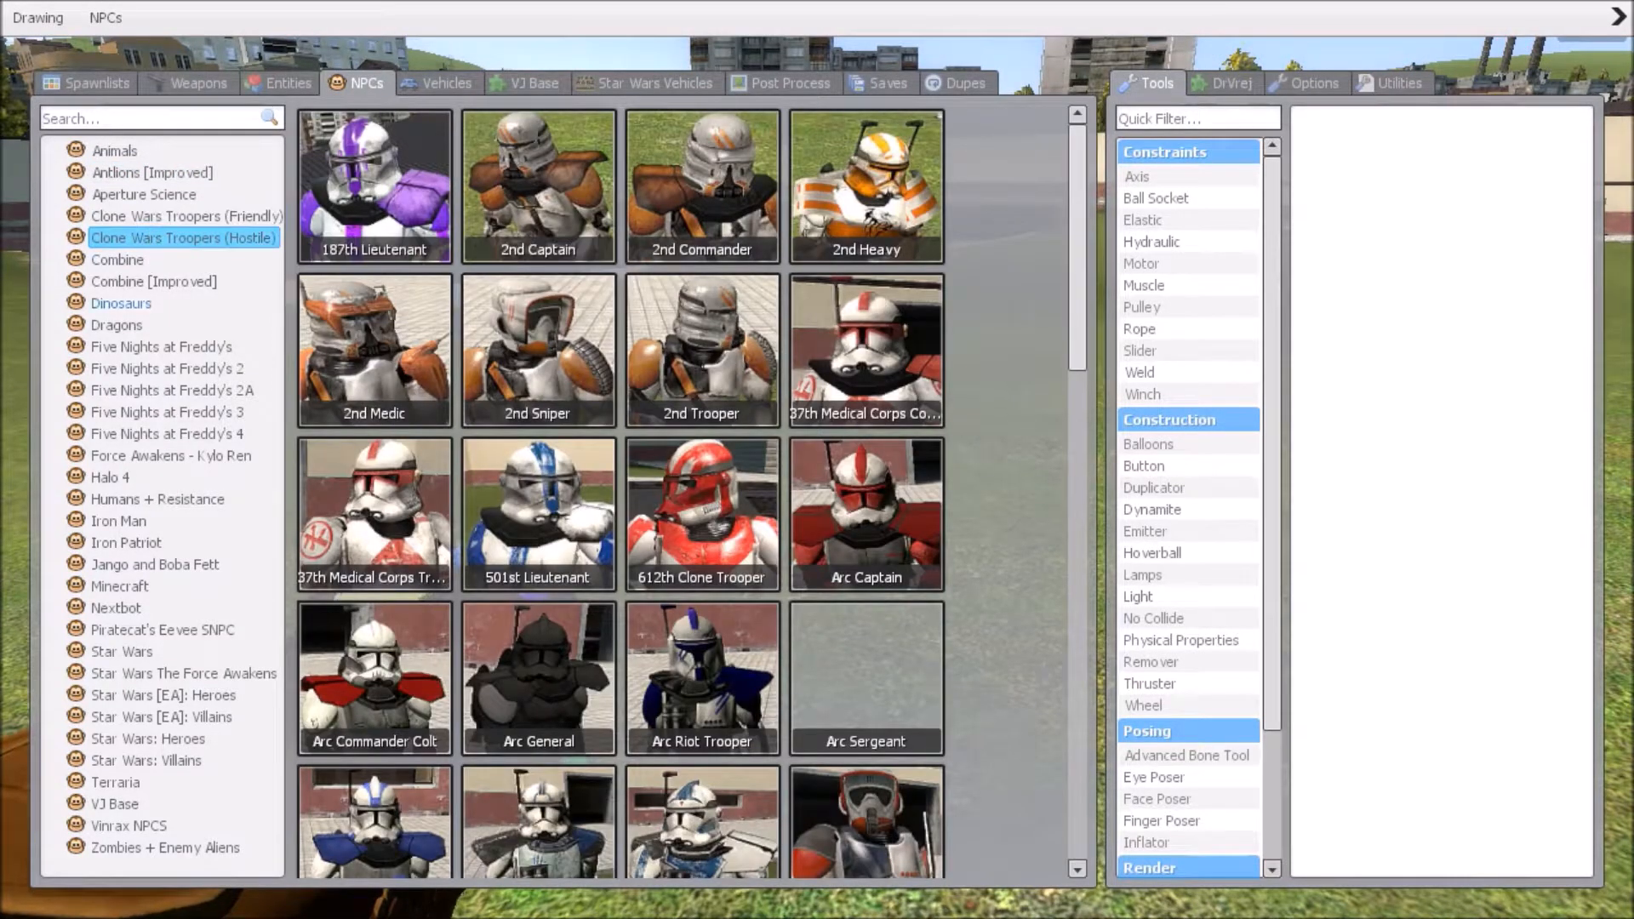
pyautogui.click(117, 258)
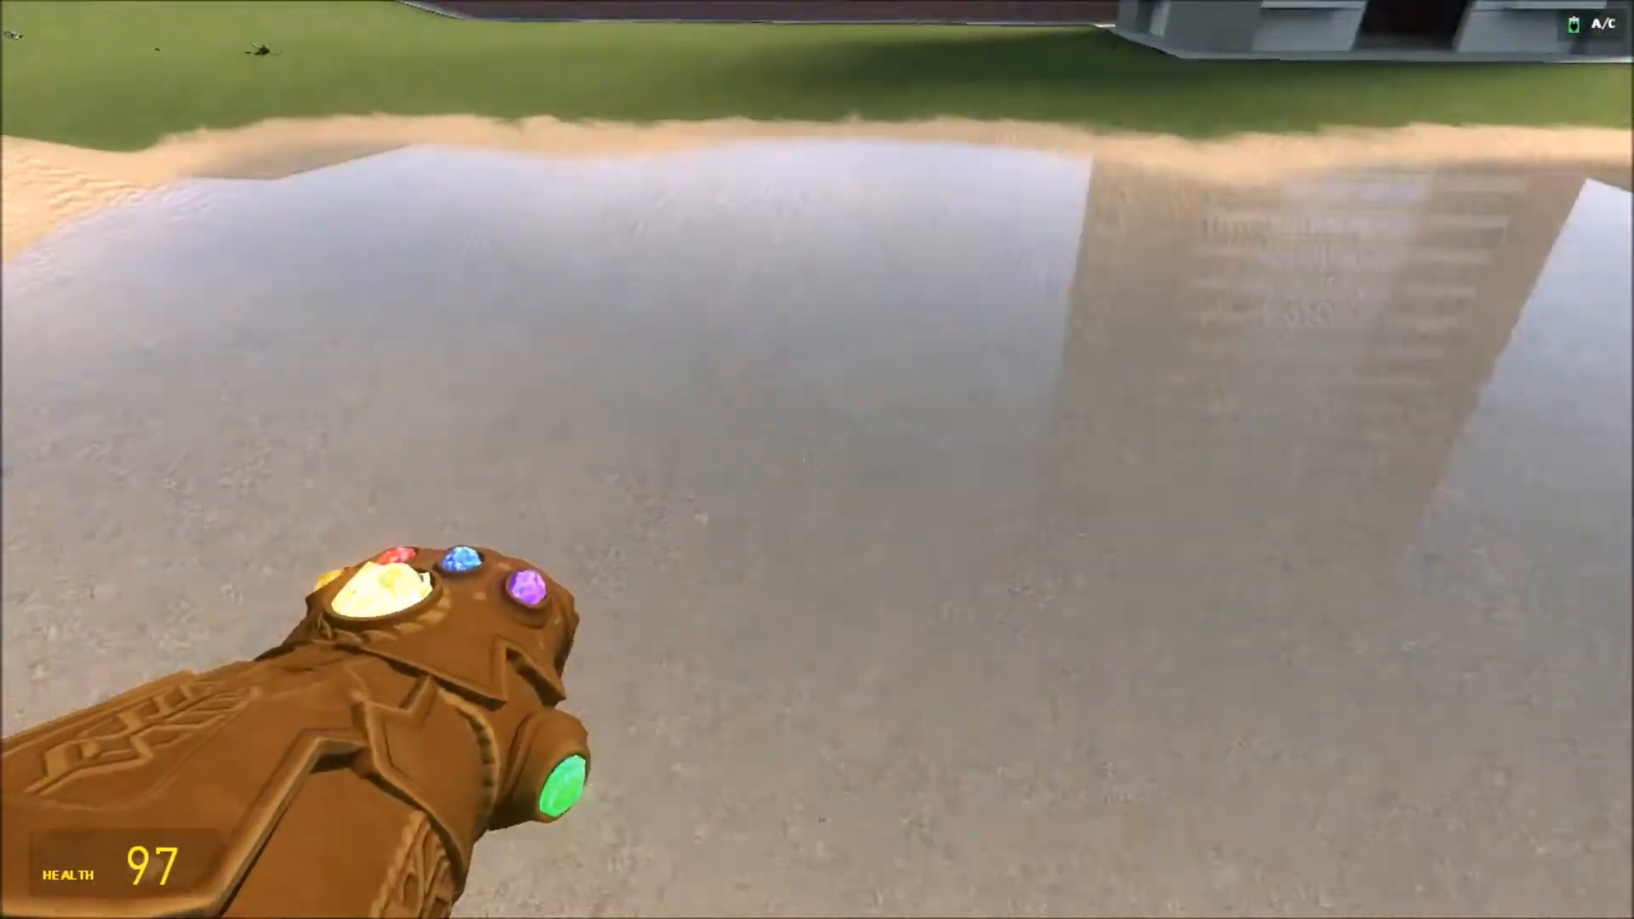
pyautogui.moveTo(817, 459)
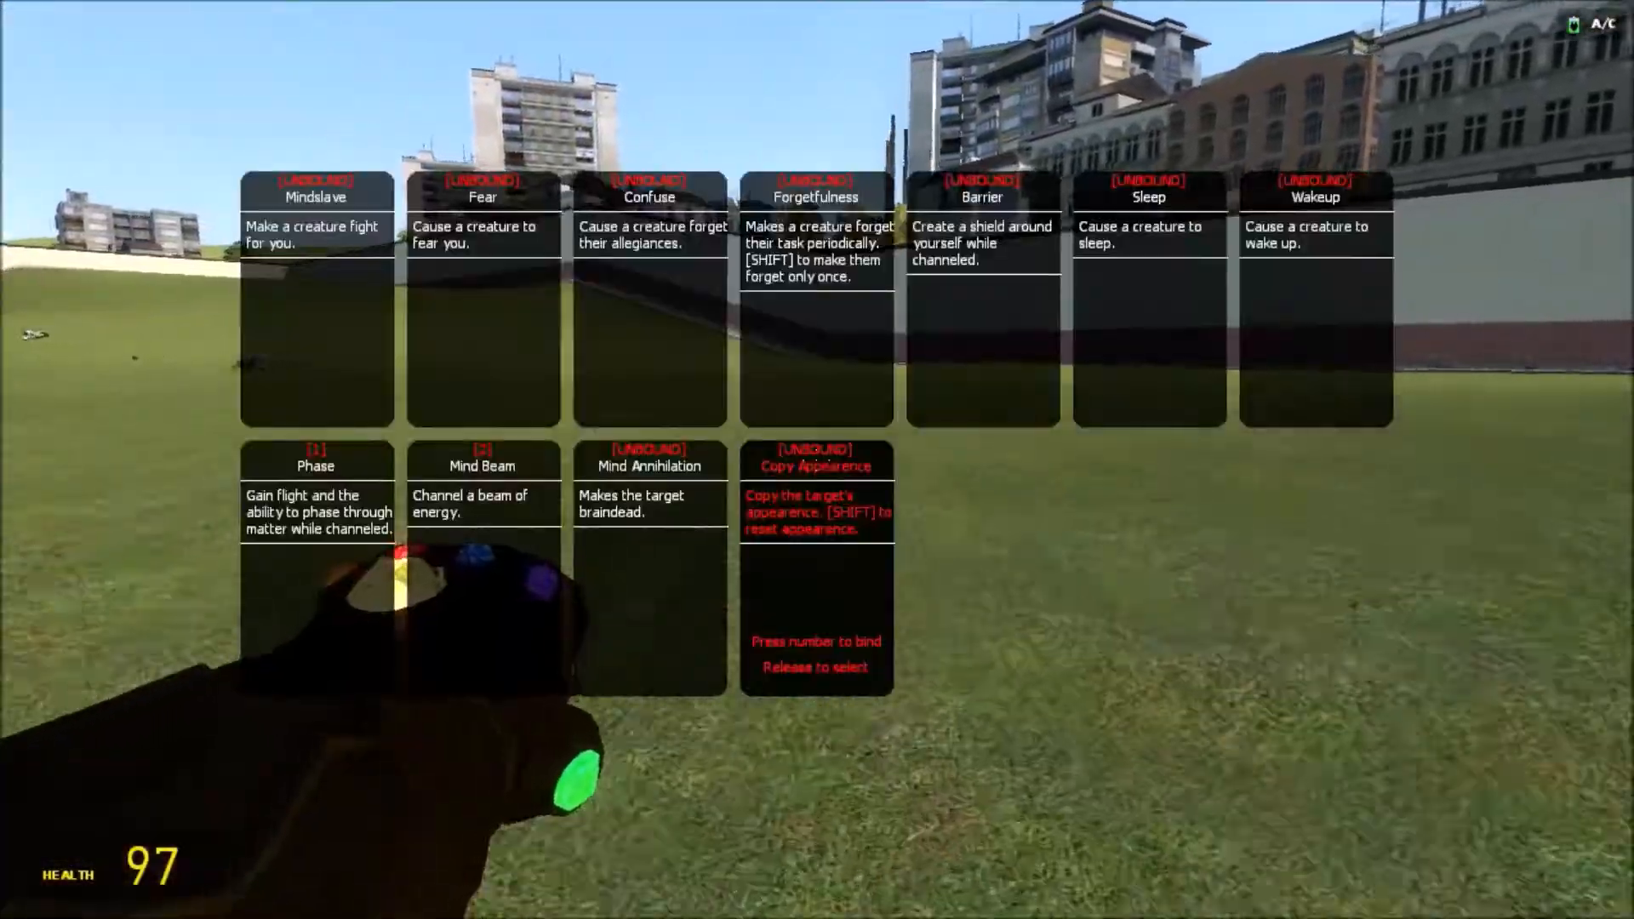
# Close the ability menu and approach the lone clone trooper on the grass.
pyautogui.press('r')
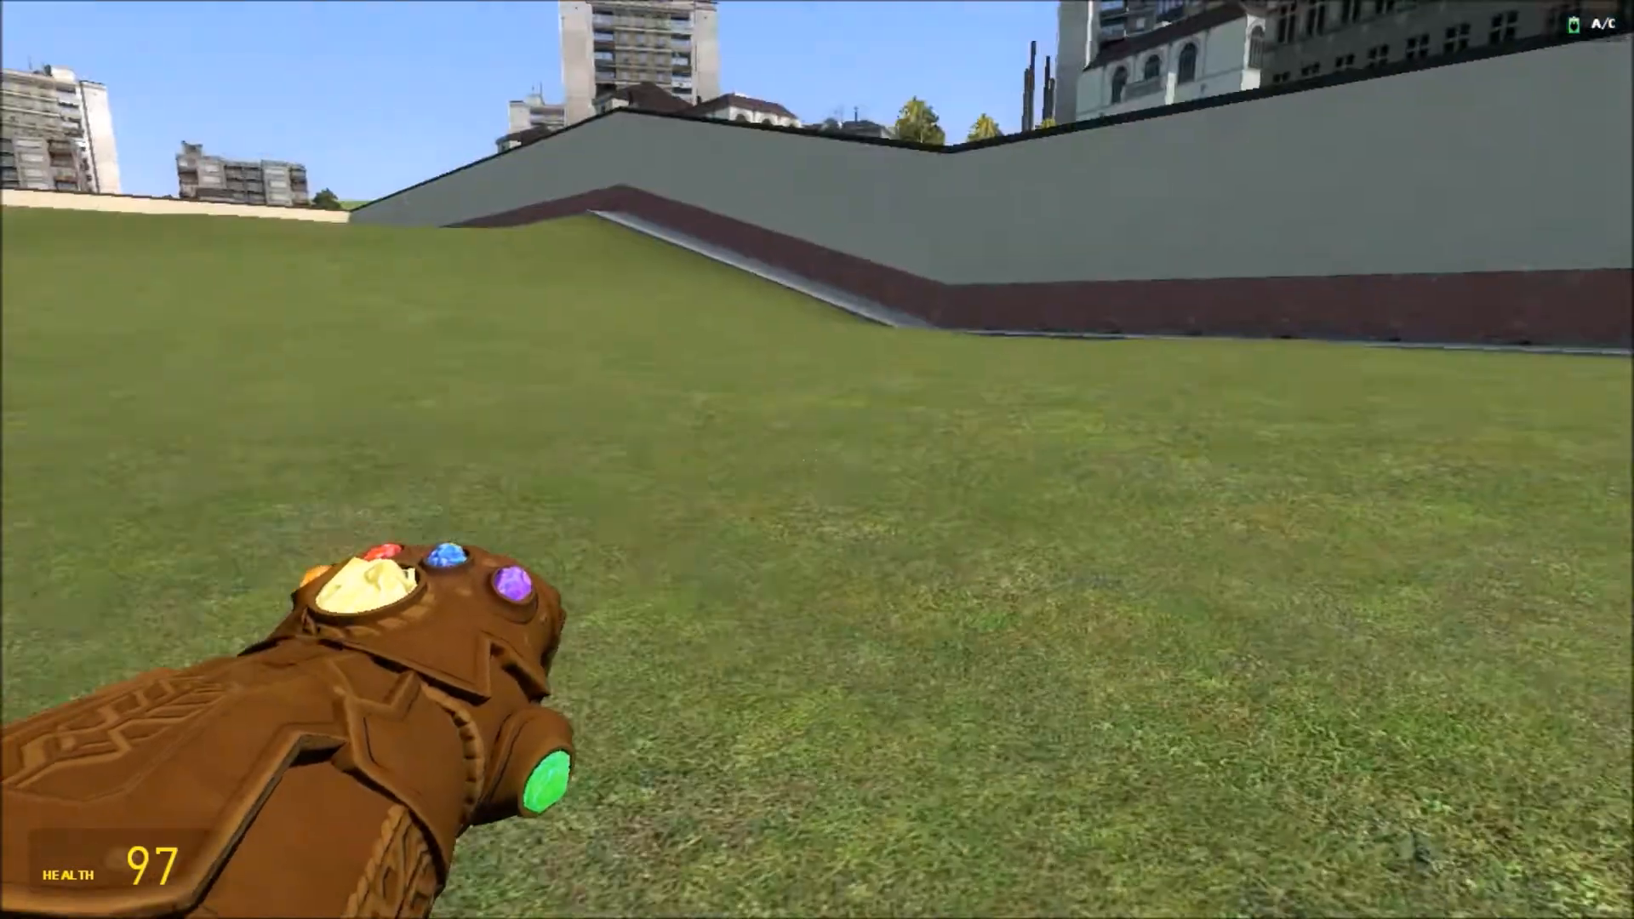
pyautogui.press('q')
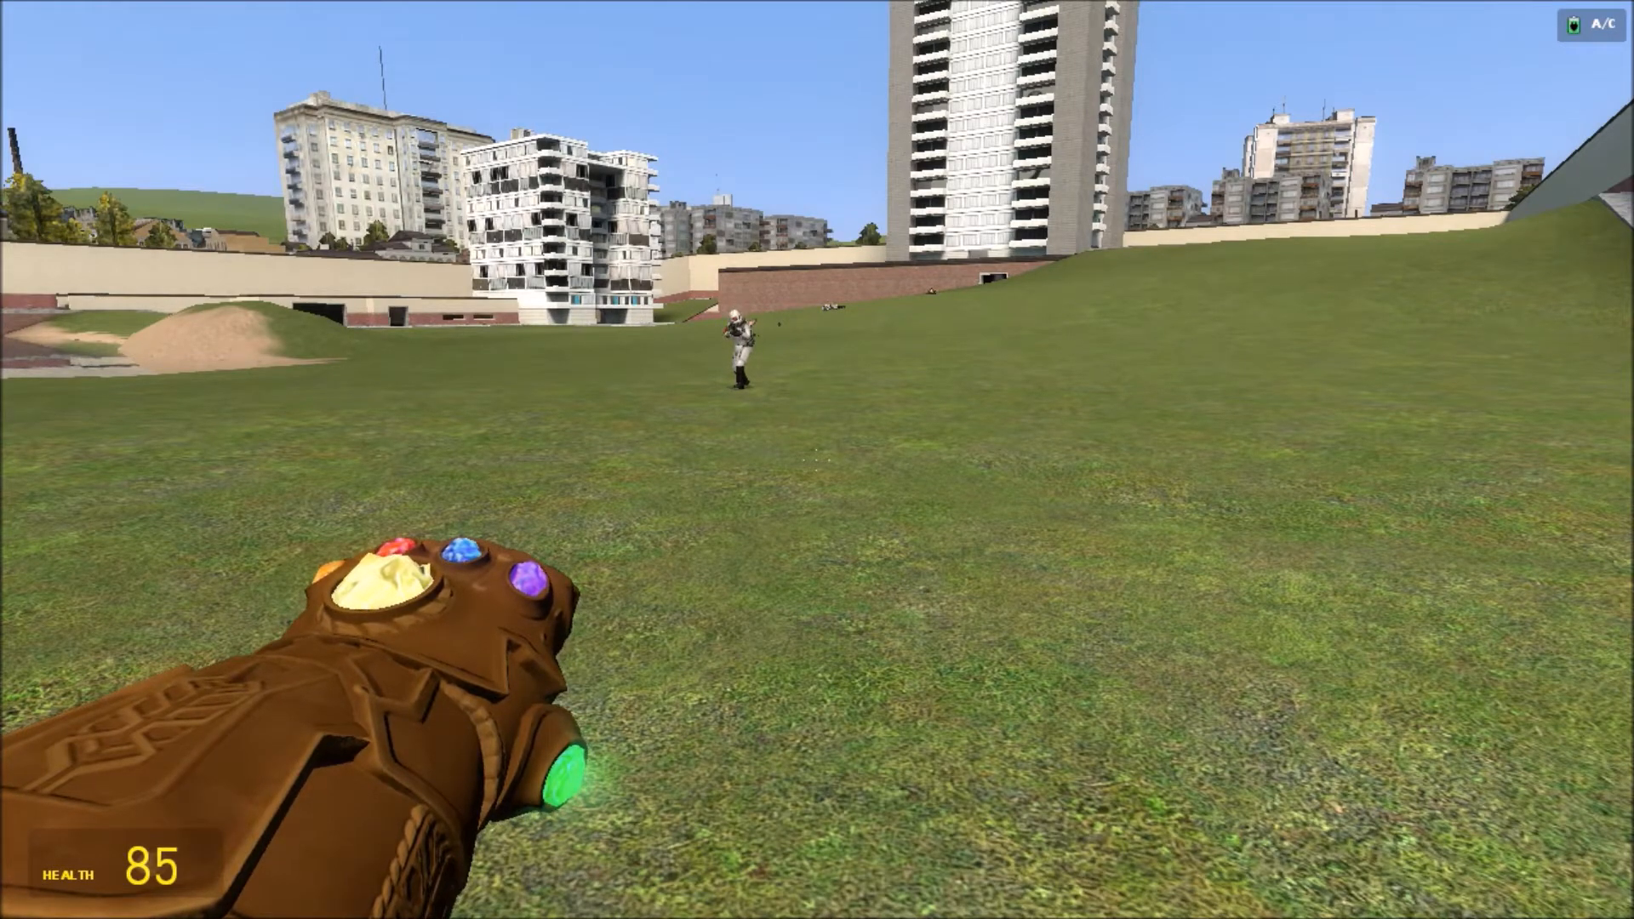
# Spawn Combine NPCs and fire the combined-stones beam into the sky.
pyautogui.press('r')
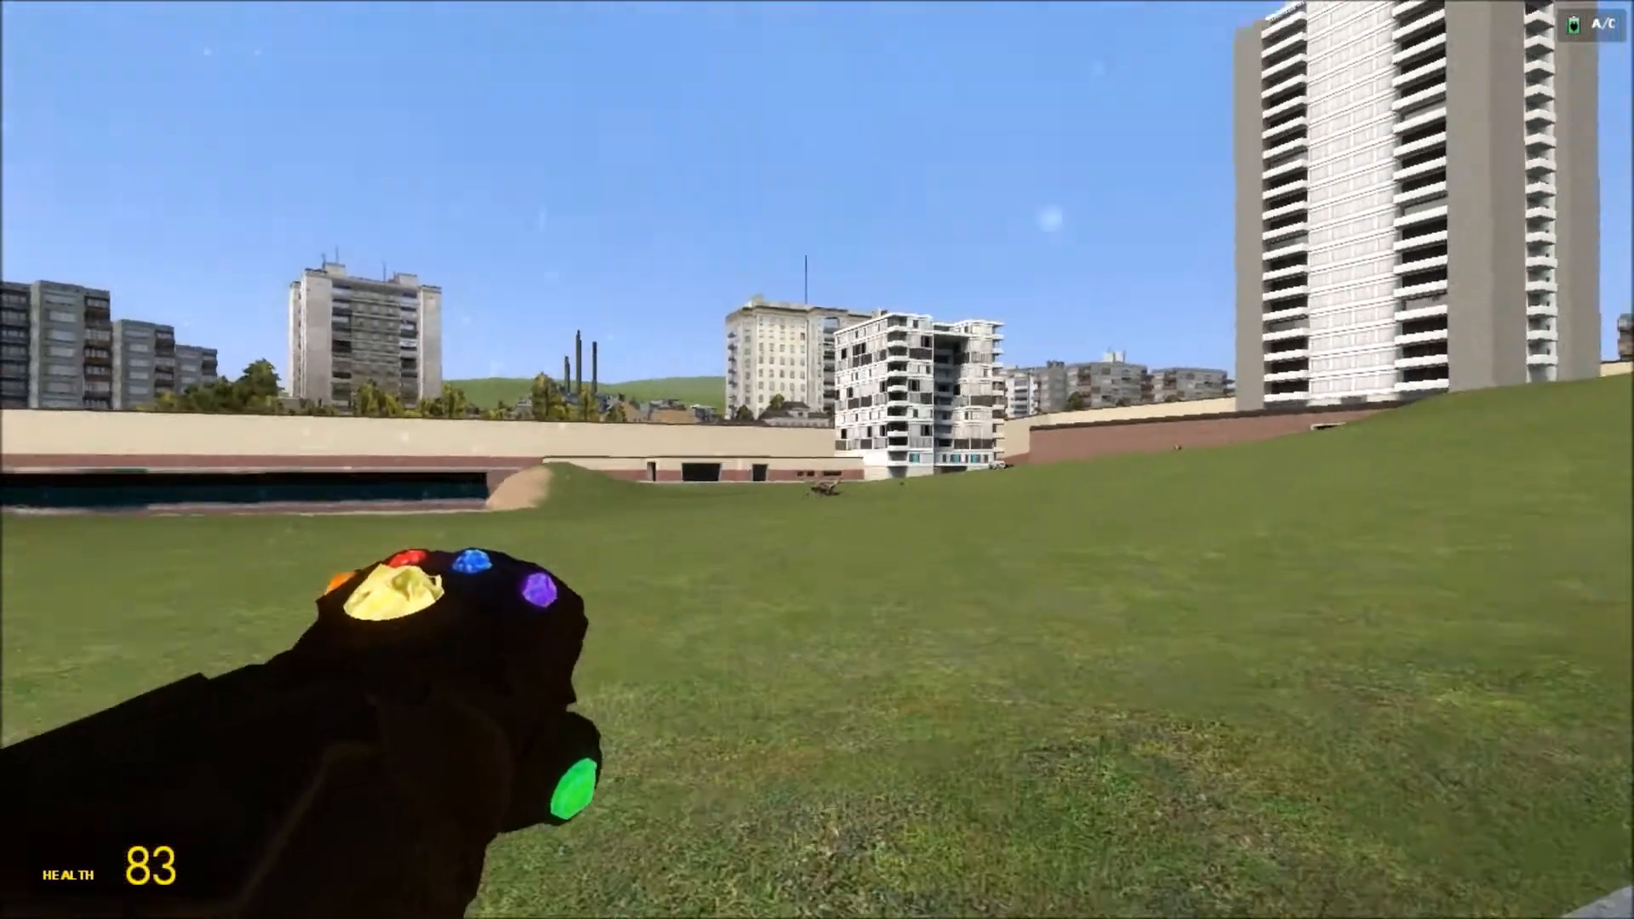
pyautogui.press('q')
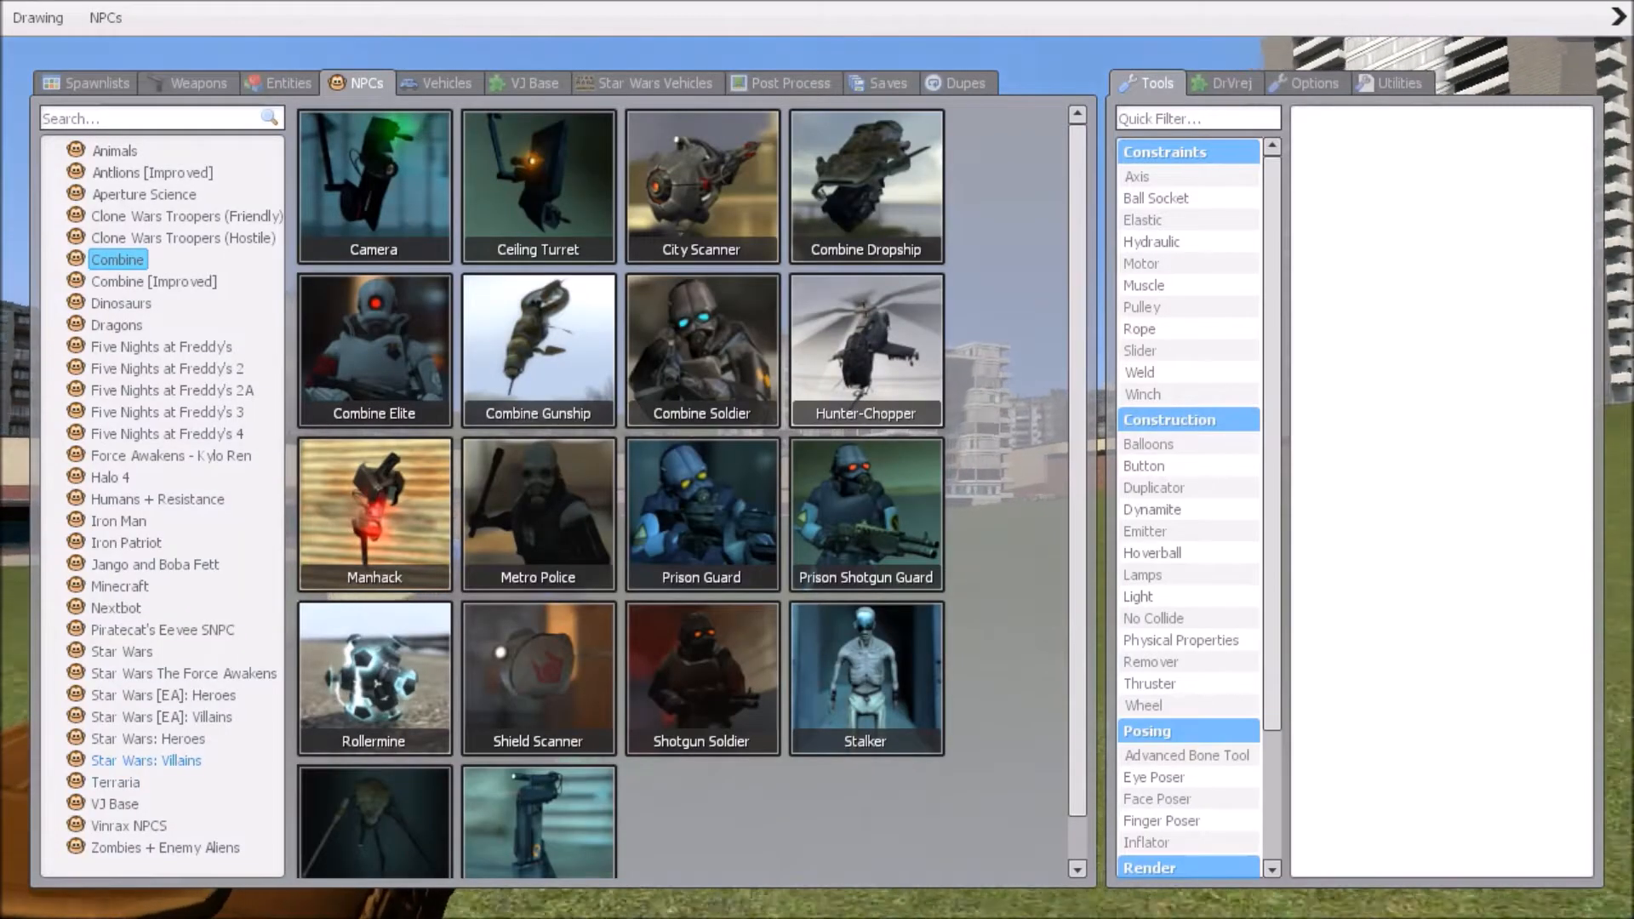
pyautogui.click(115, 783)
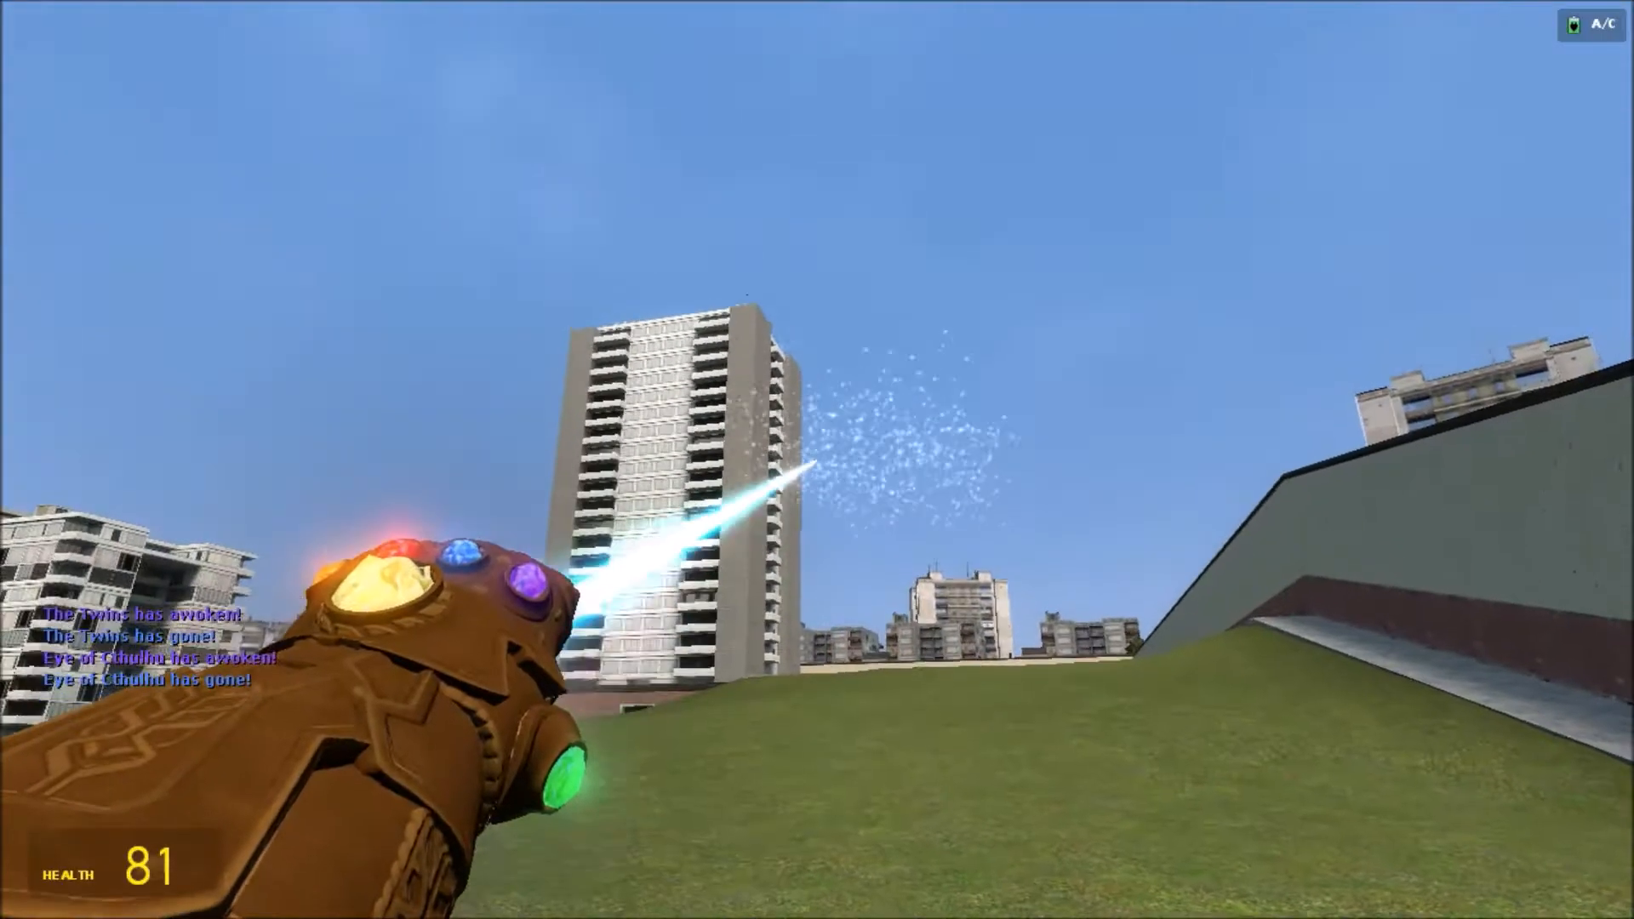
pyautogui.moveTo(817, 460)
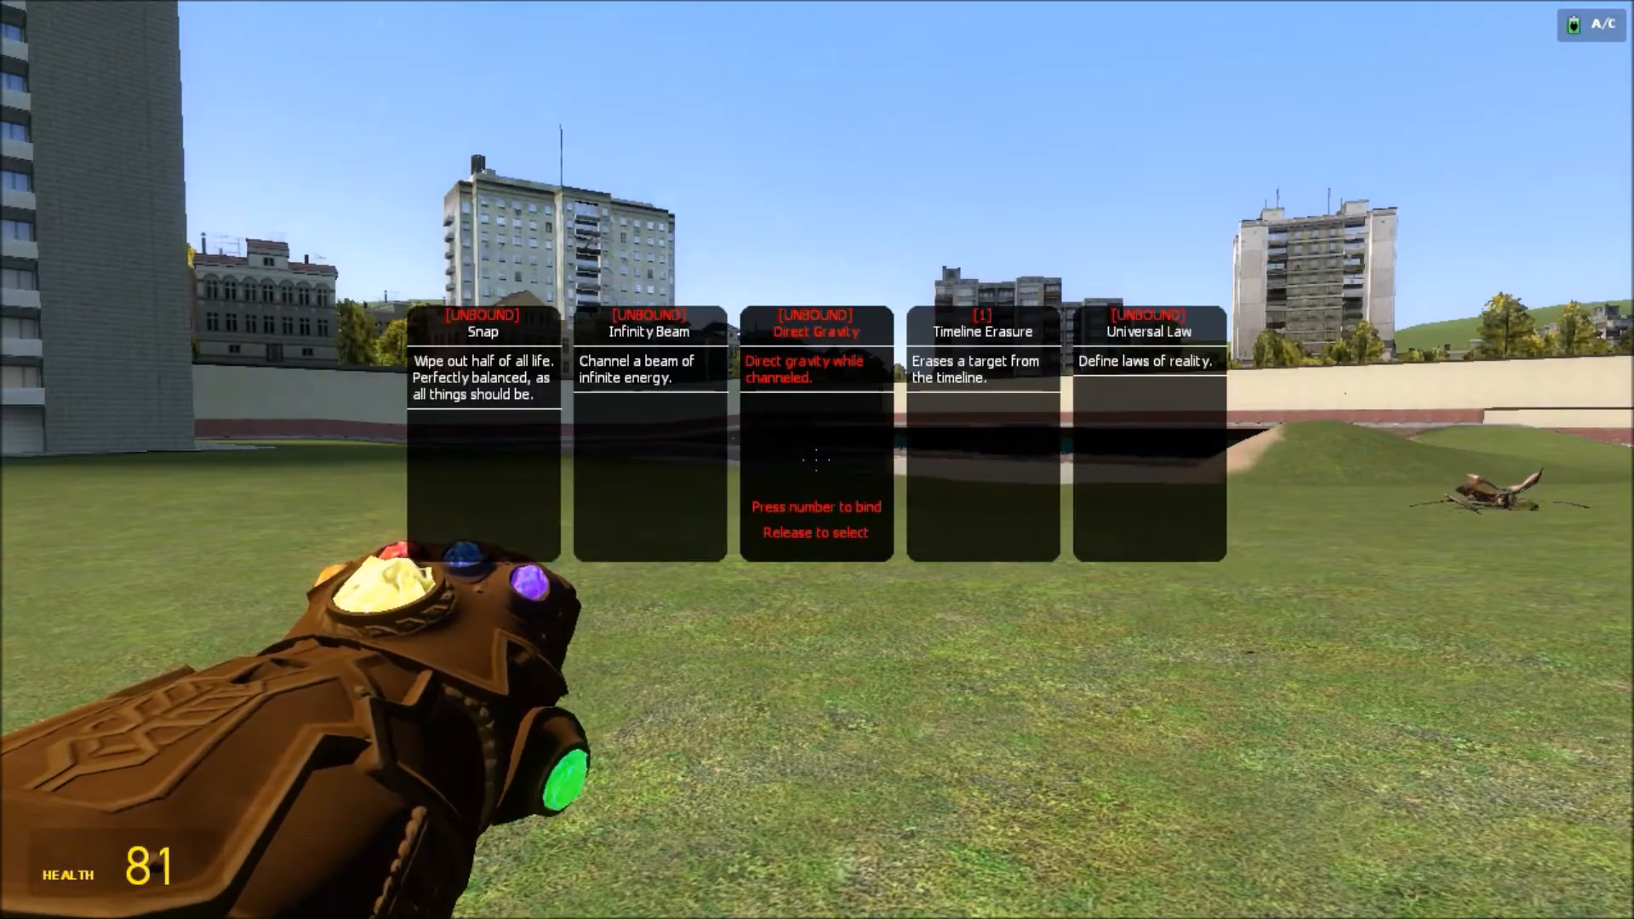
pyautogui.moveTo(482, 437)
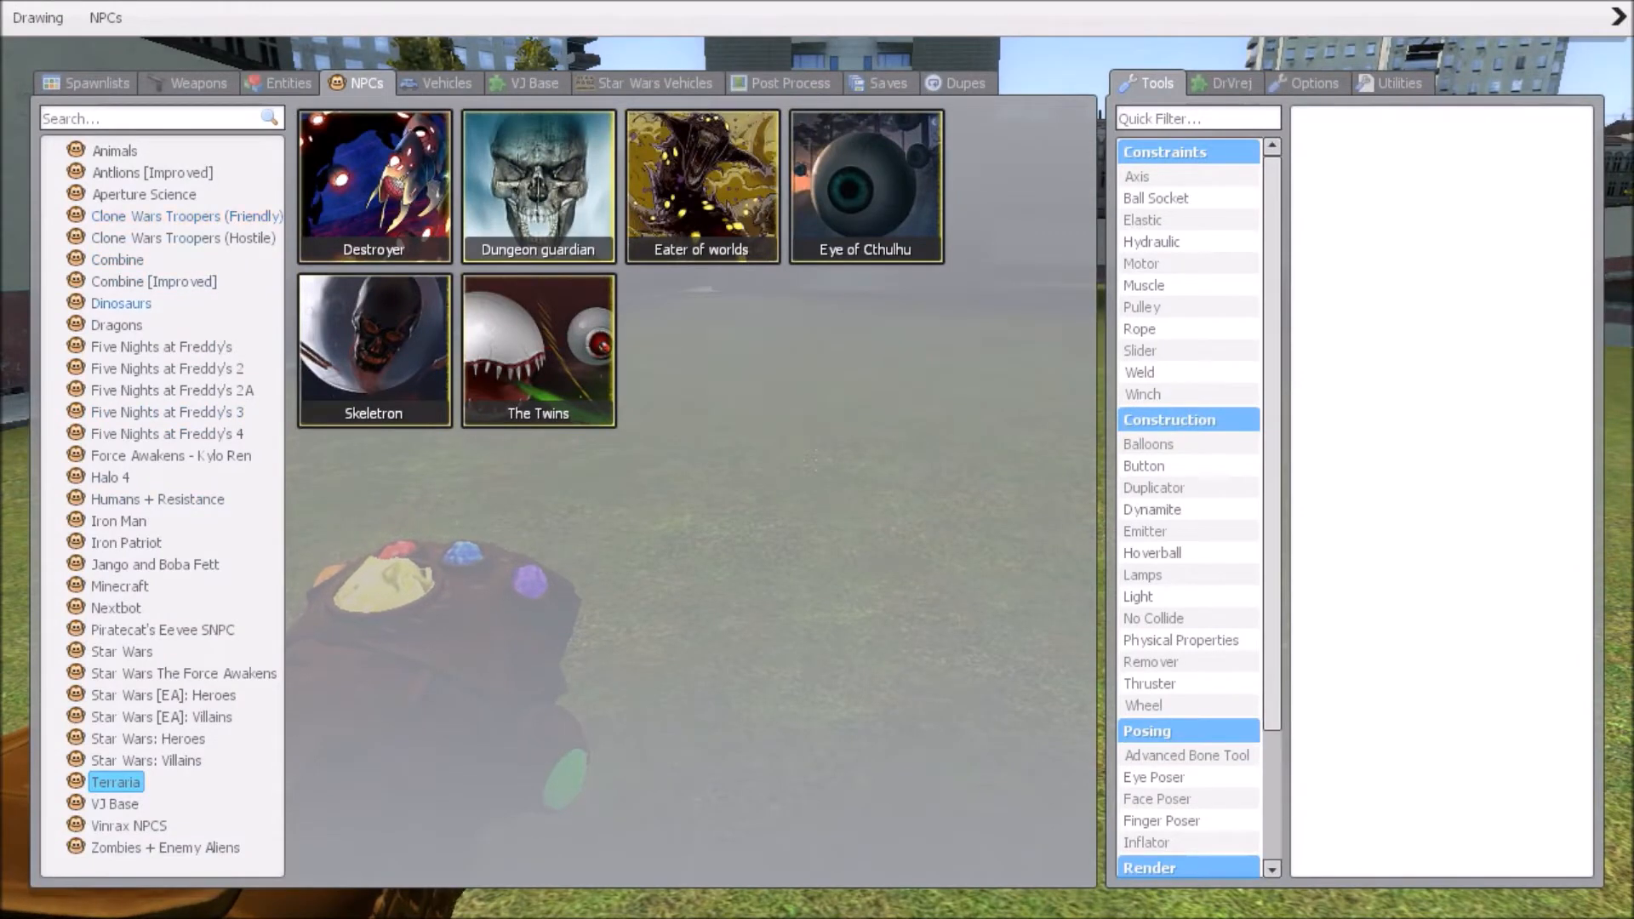
# Spawn Terraria bosses, trigger the white-flash power, and select the Iron Man NPC category.
pyautogui.click(117, 521)
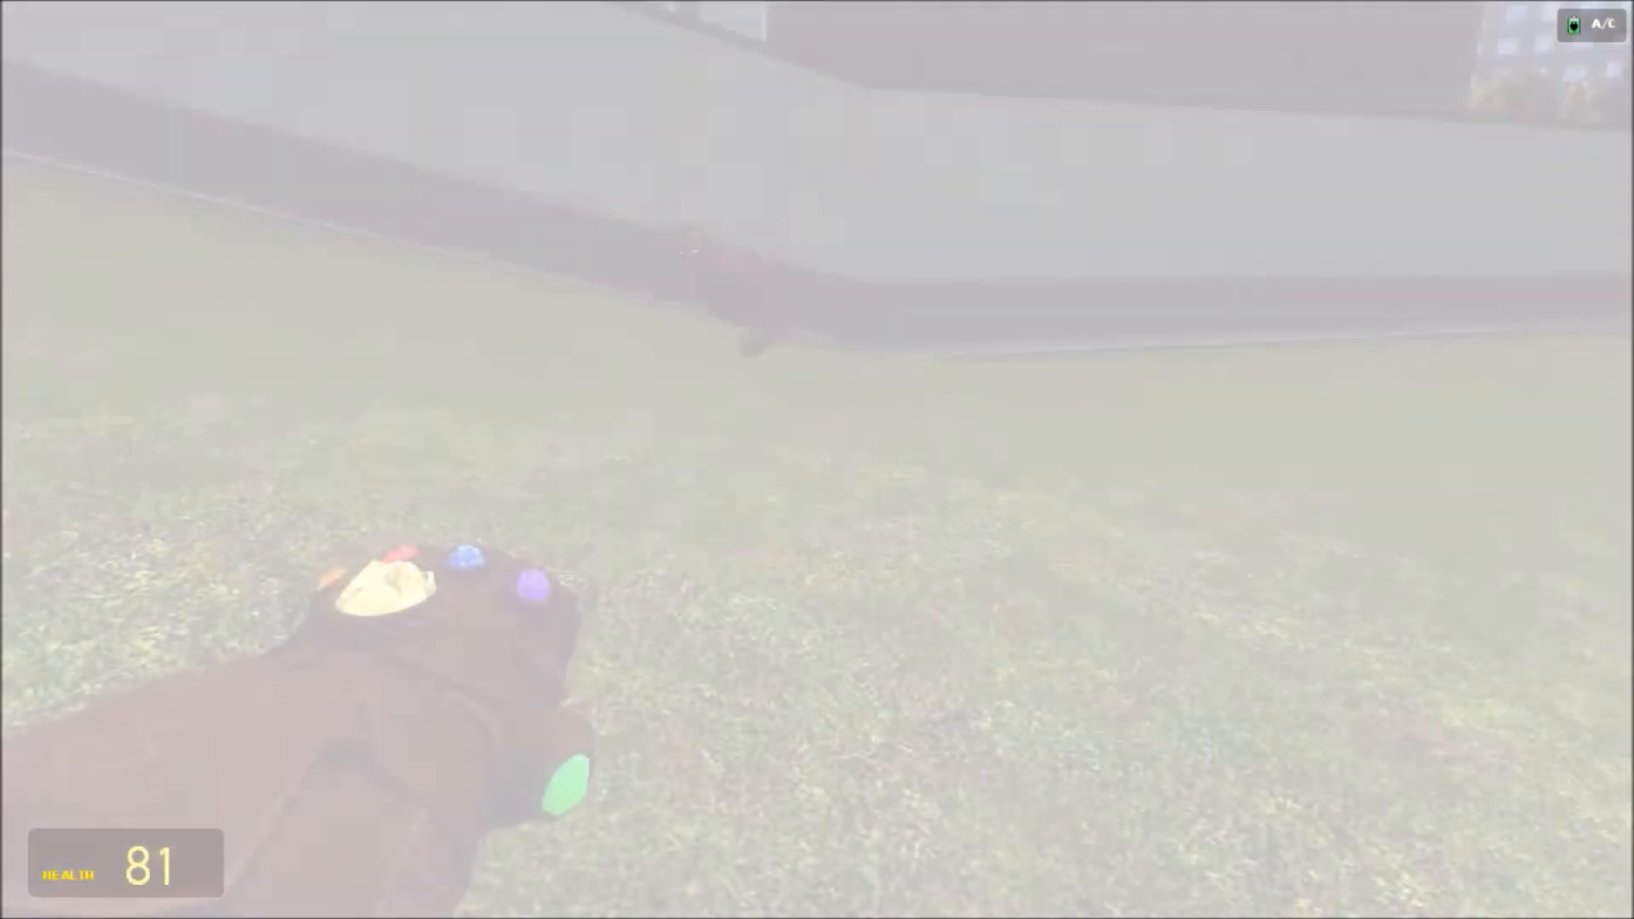
pyautogui.press('q')
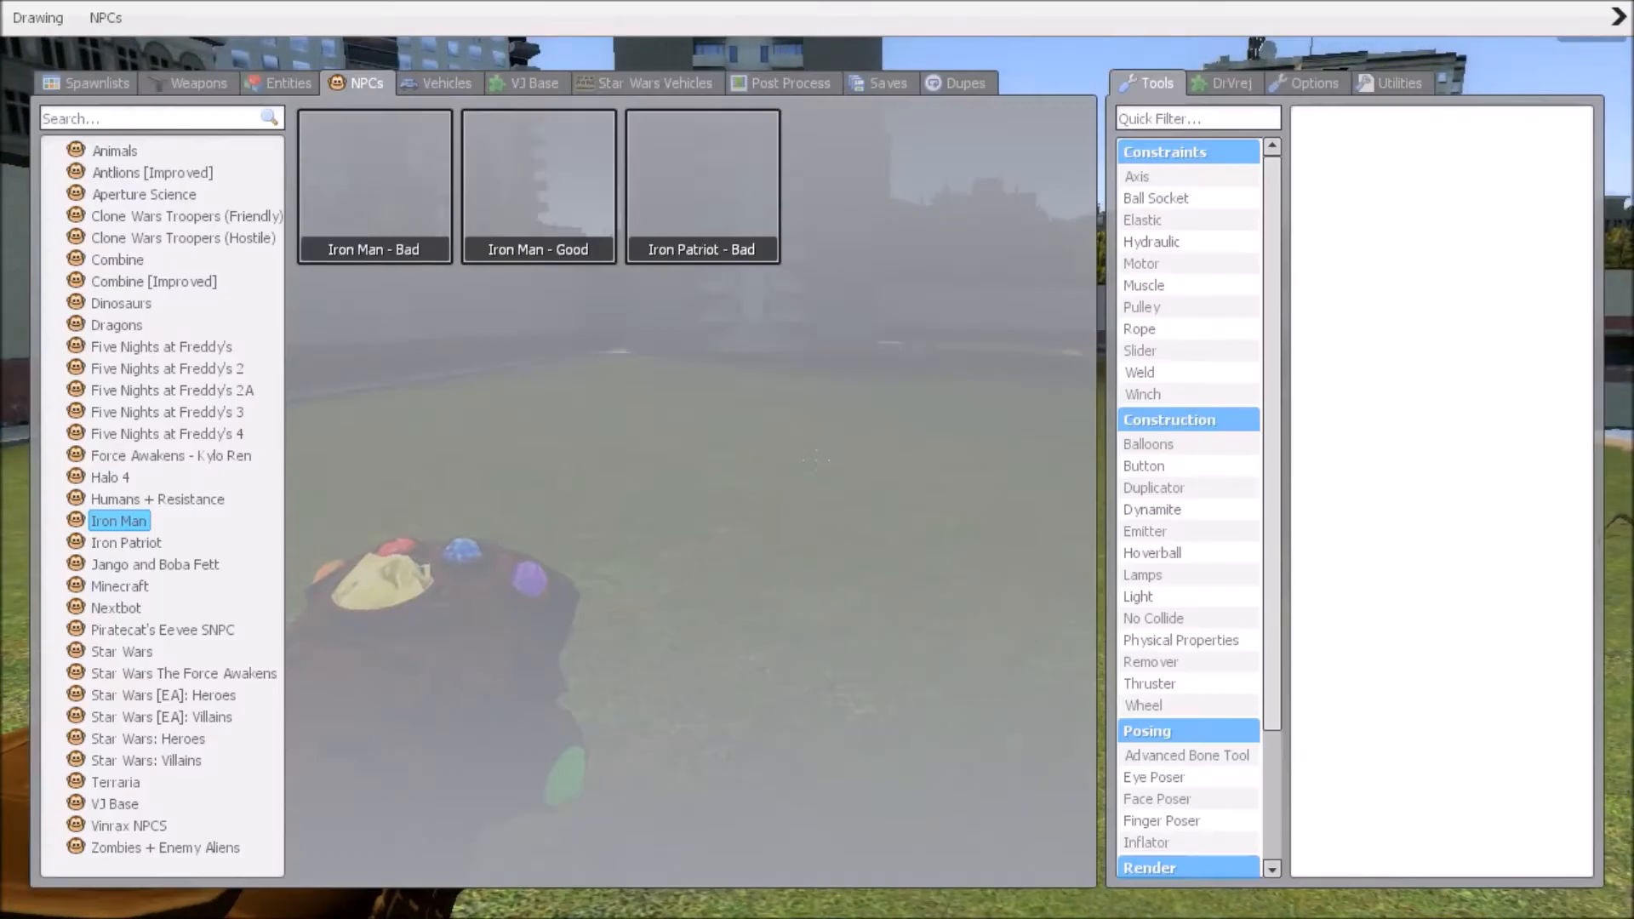
pyautogui.click(372, 186)
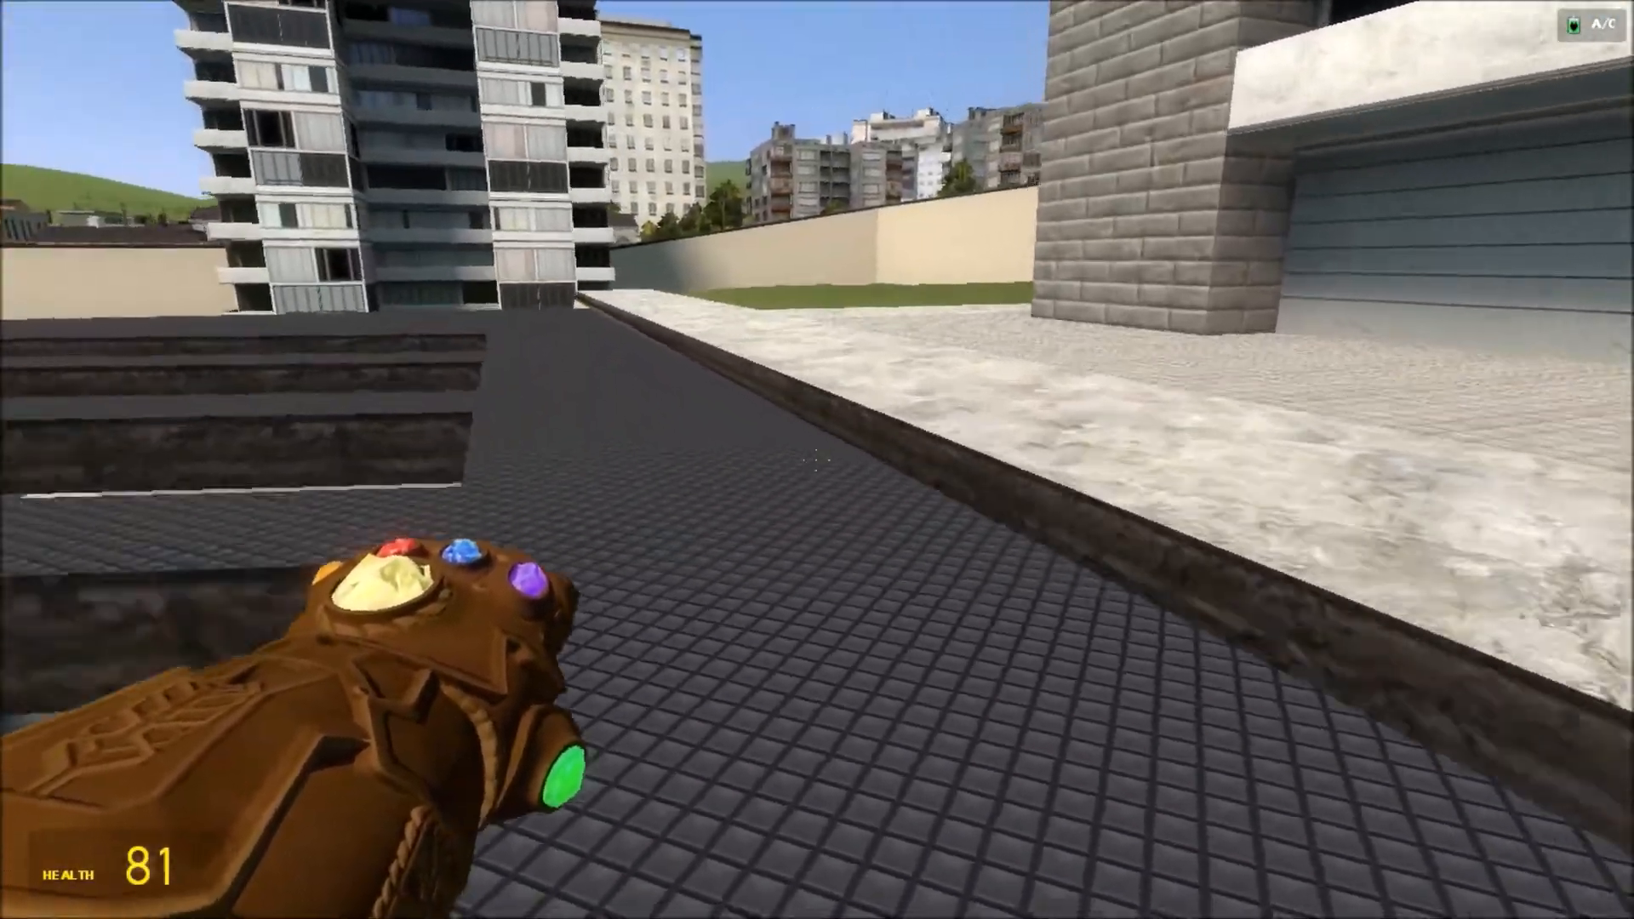
pyautogui.moveTo(816, 460)
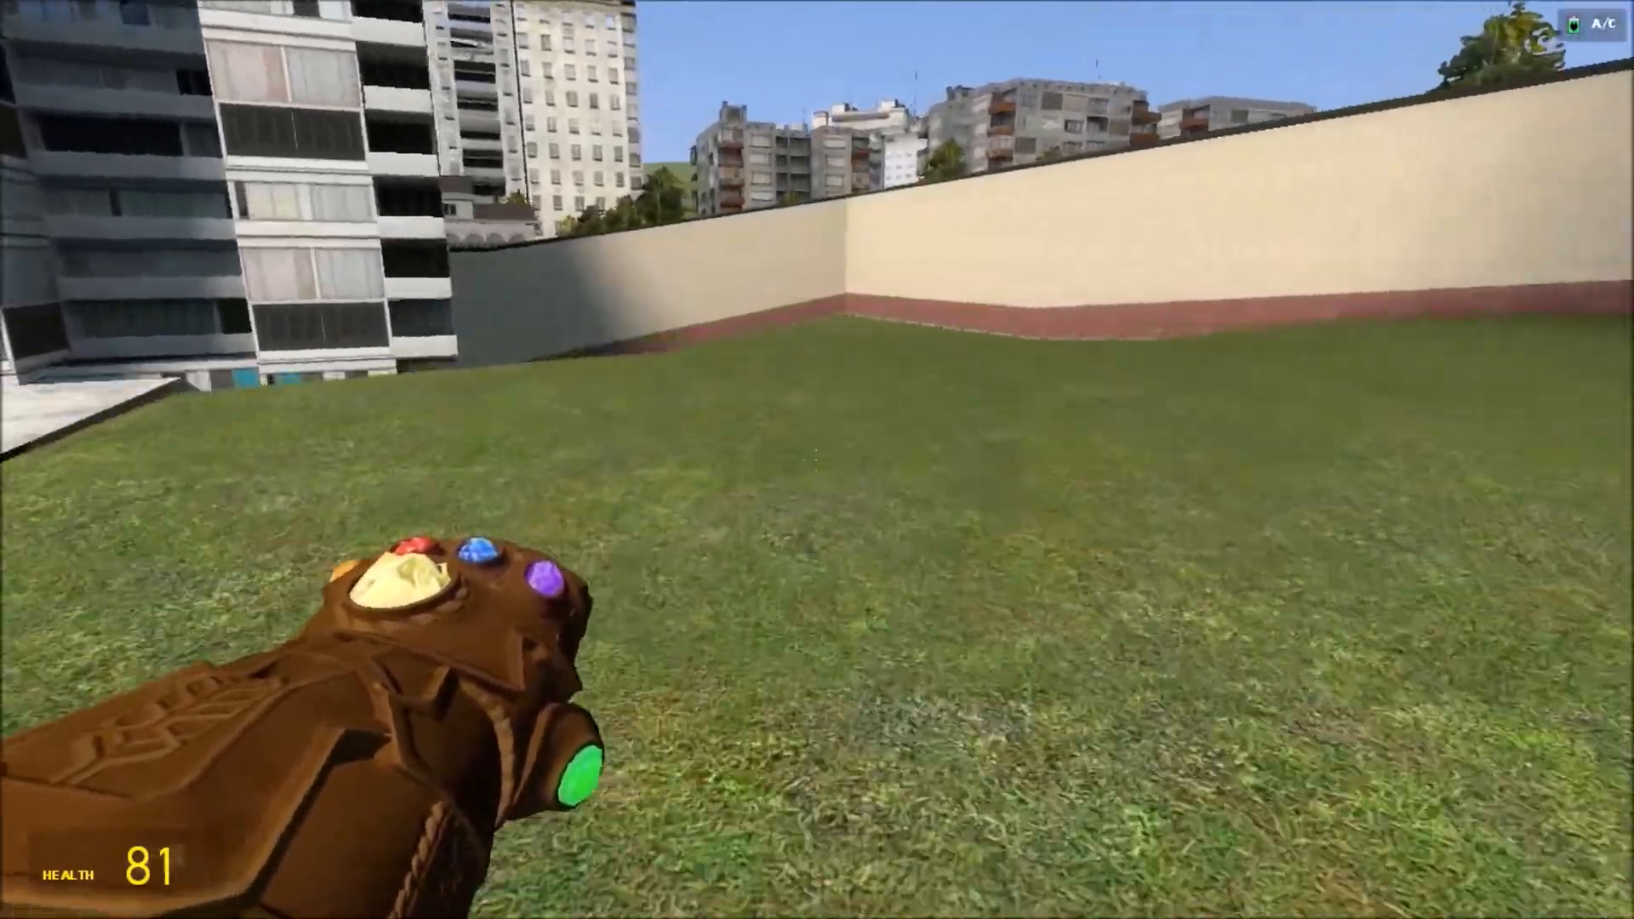